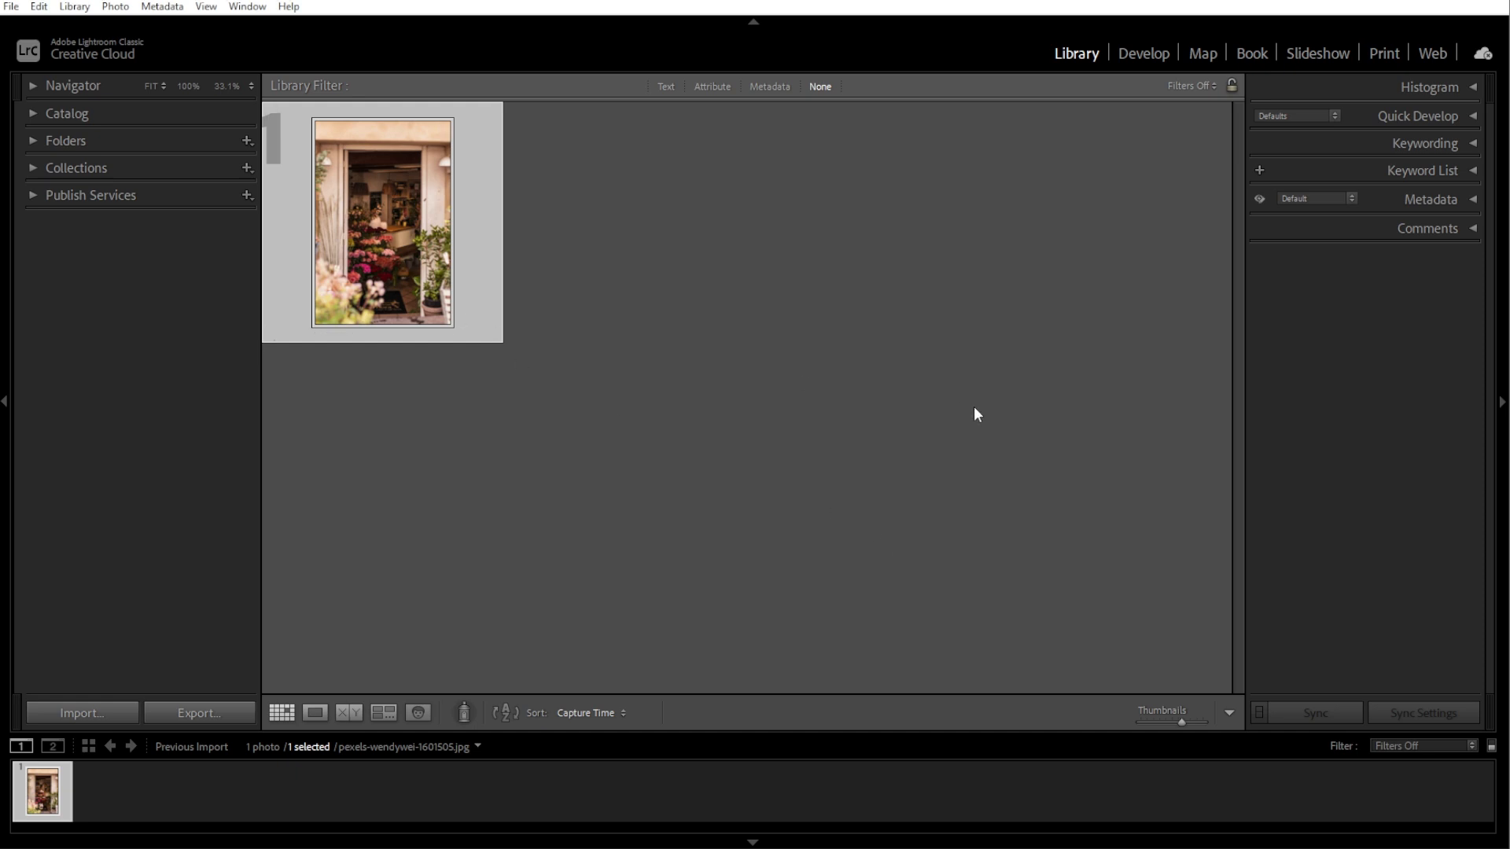
# Open and cancel the Export dialog, then reopen it via File > Export.
pyautogui.click(199, 712)
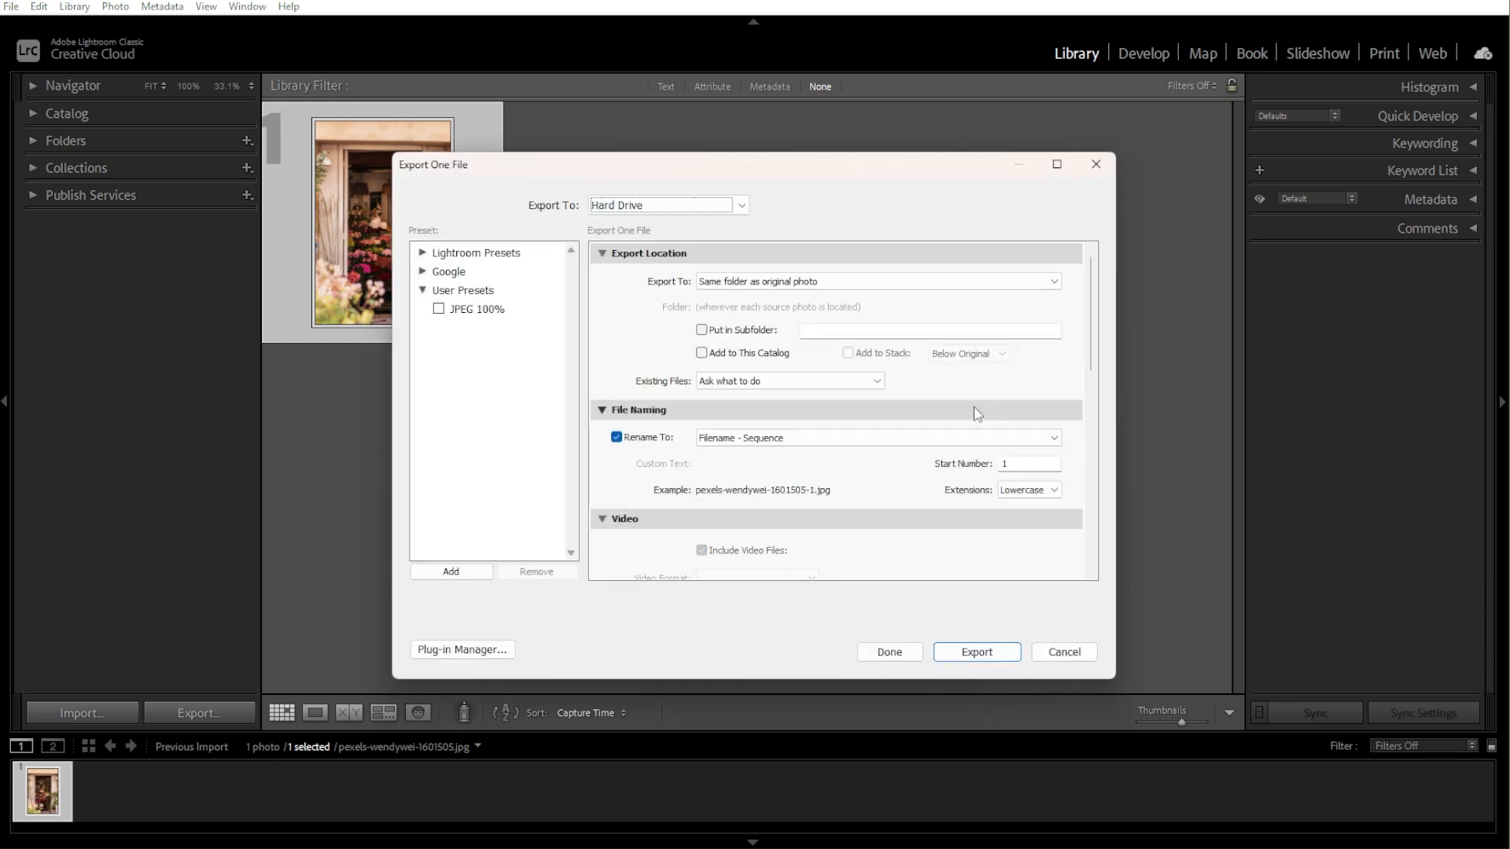
pyautogui.click(1062, 651)
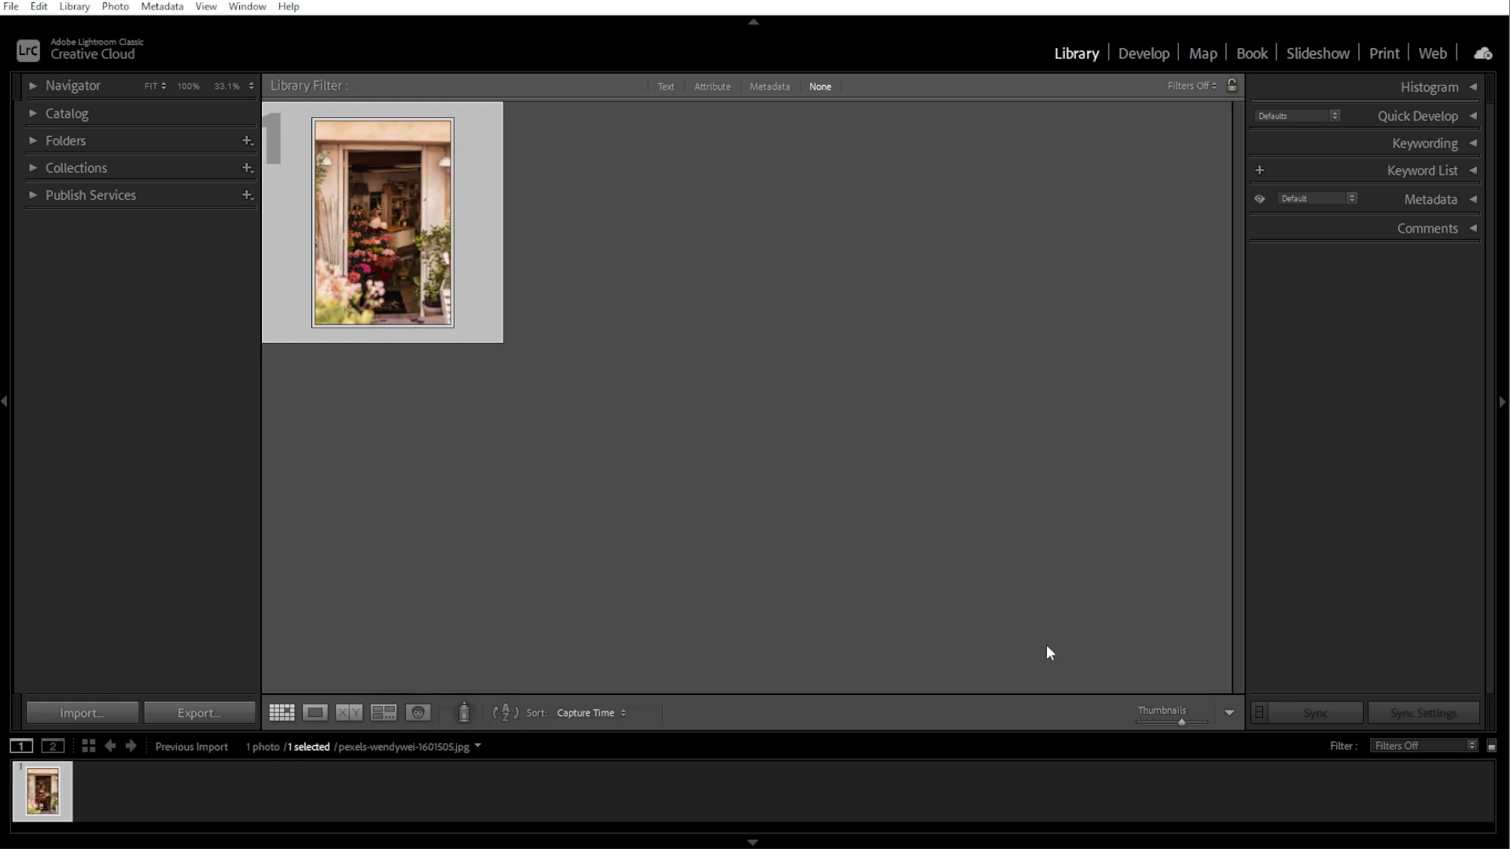
pyautogui.click(10, 5)
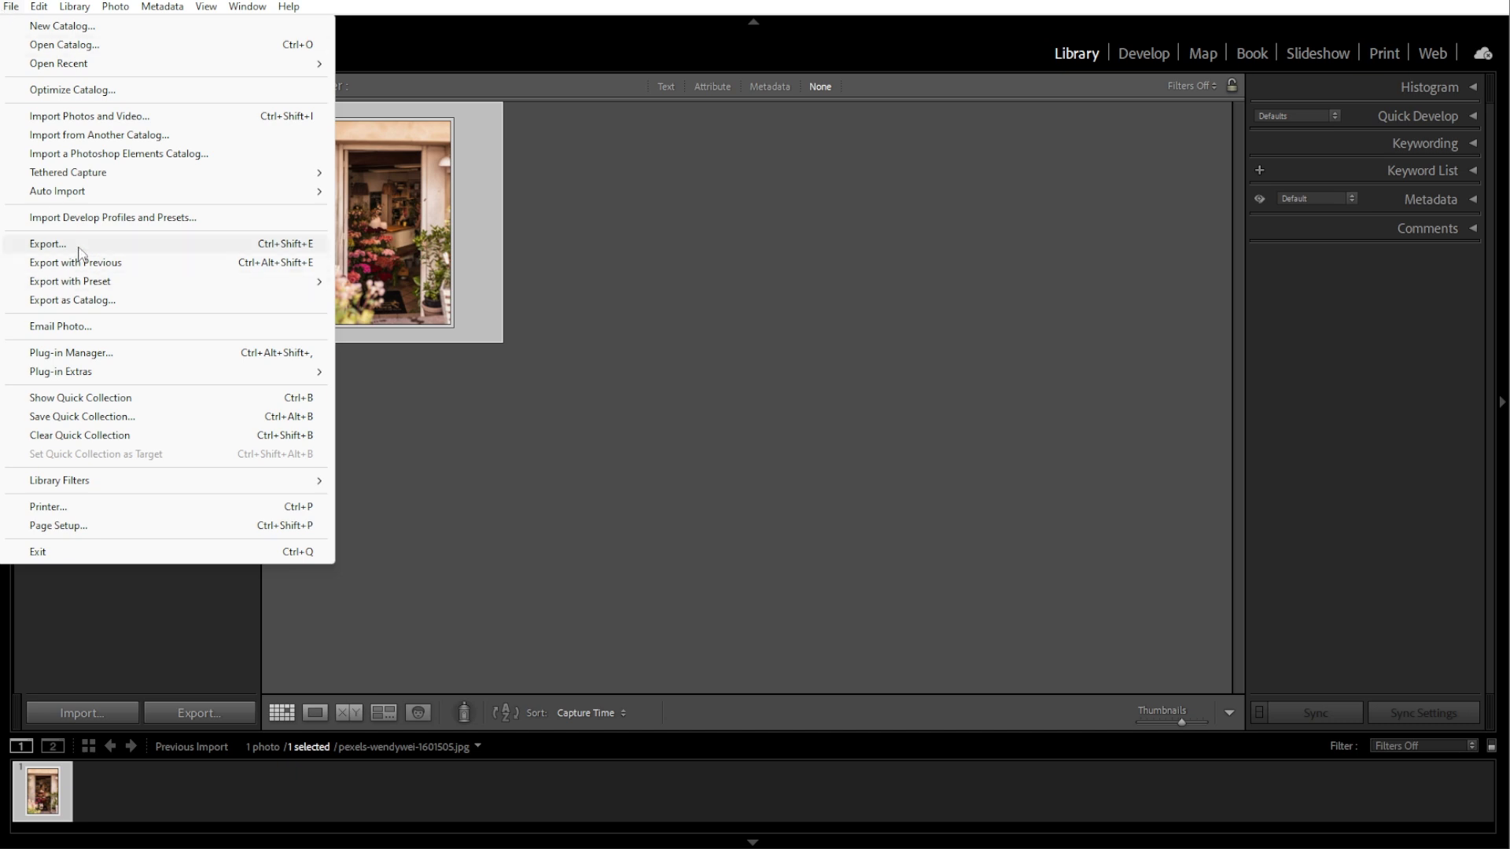
pyautogui.click(47, 243)
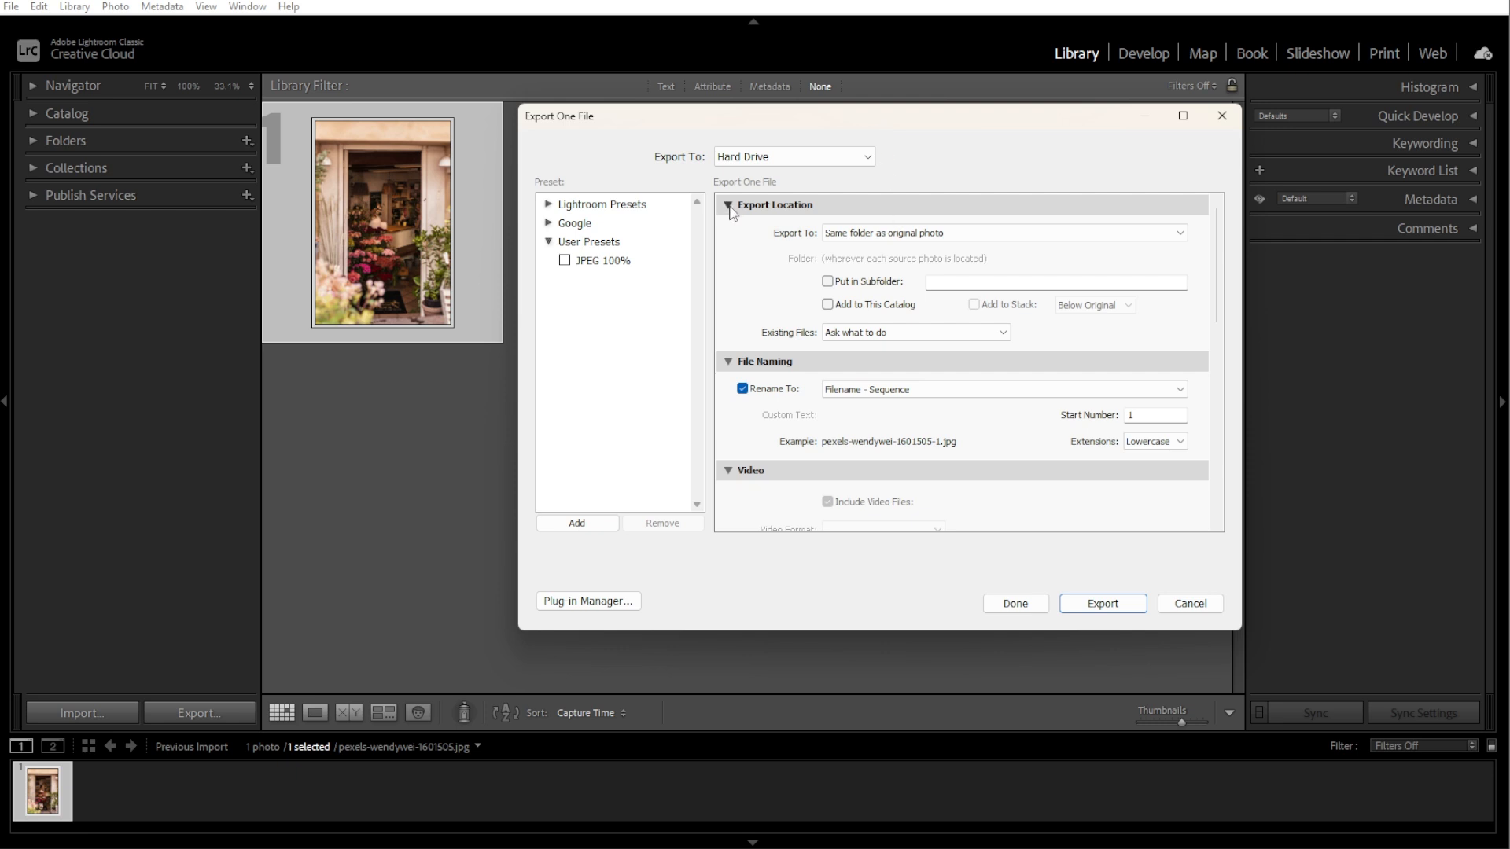
pyautogui.click(1001, 232)
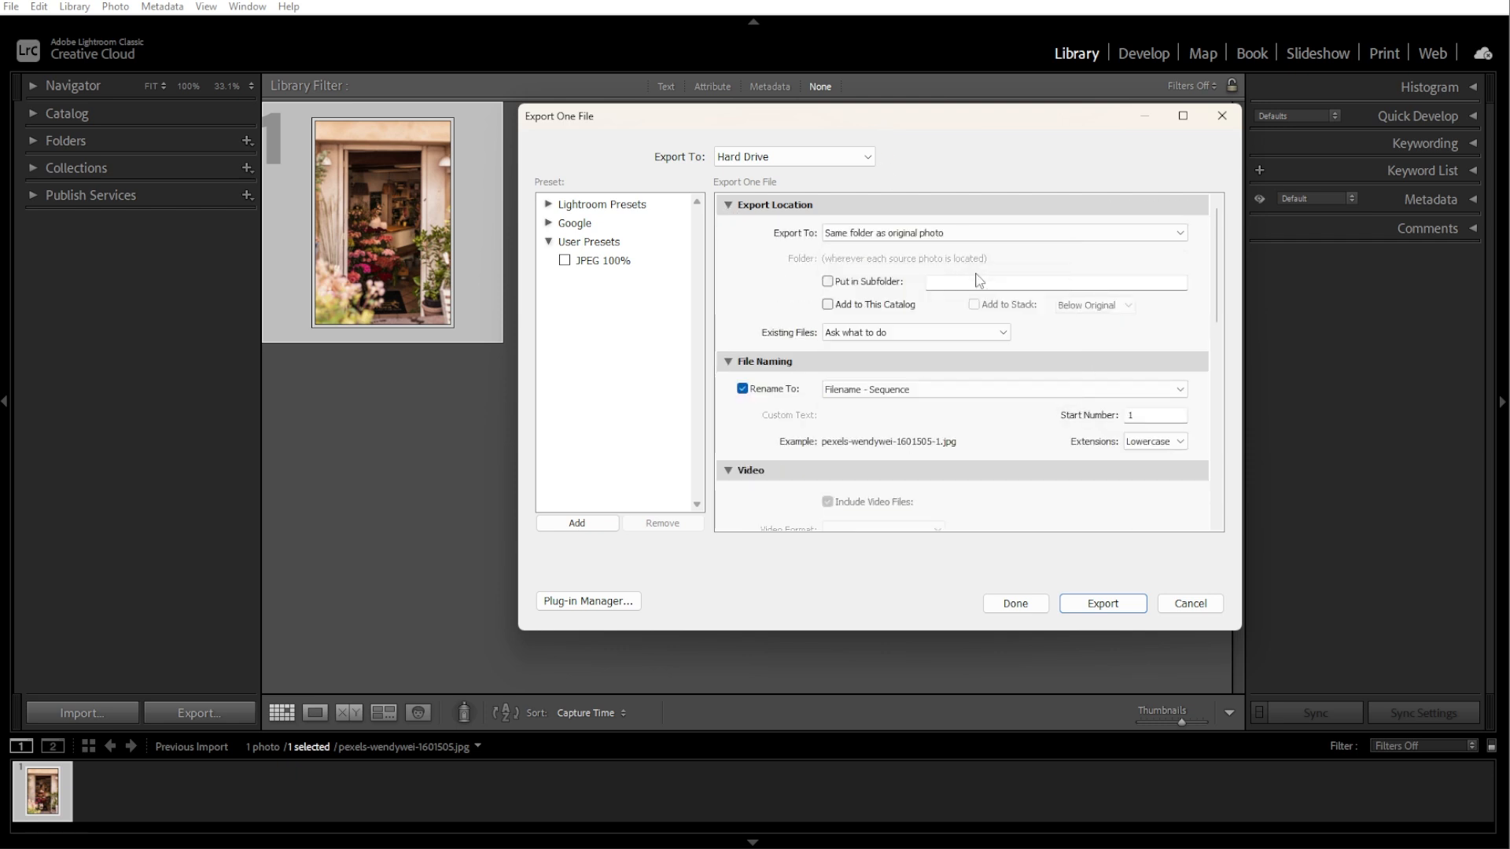
pyautogui.click(741, 389)
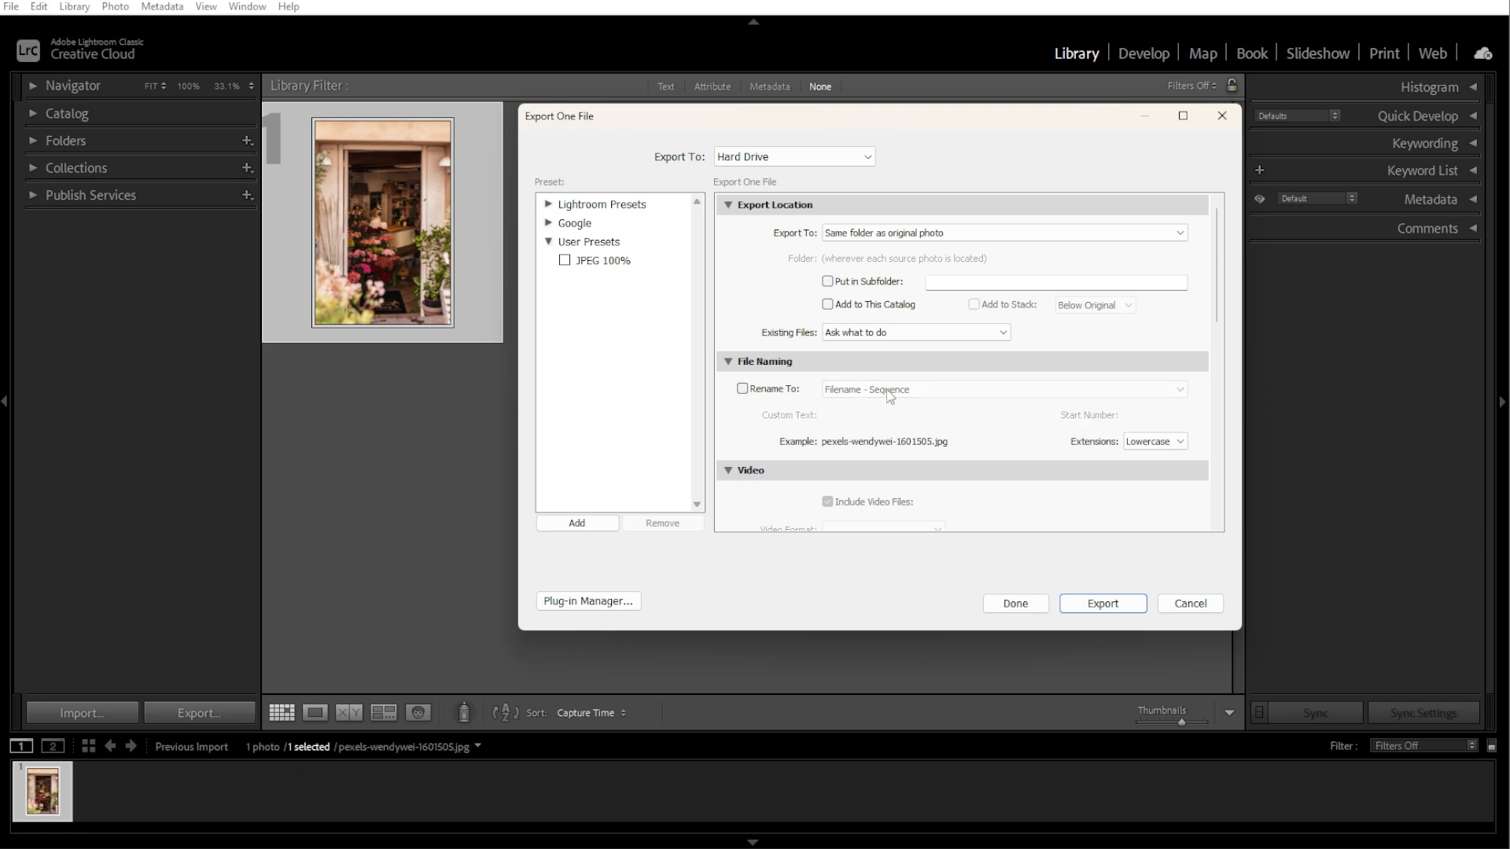
pyautogui.click(742, 389)
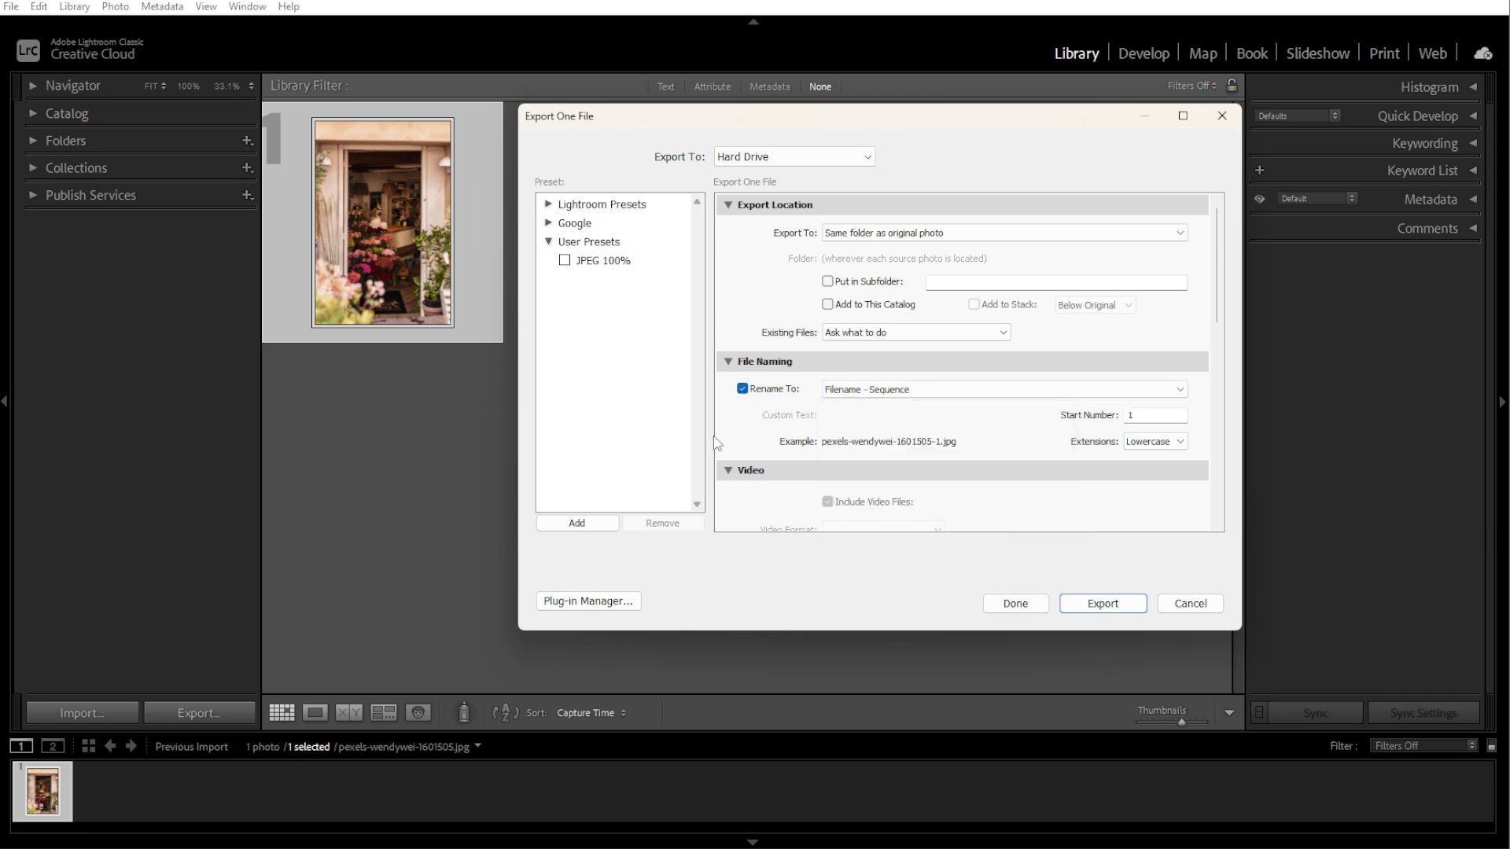
# Enable Resize to Fit by Width & Height, entering width 1920 and height 1080.
pyautogui.scroll(-3)
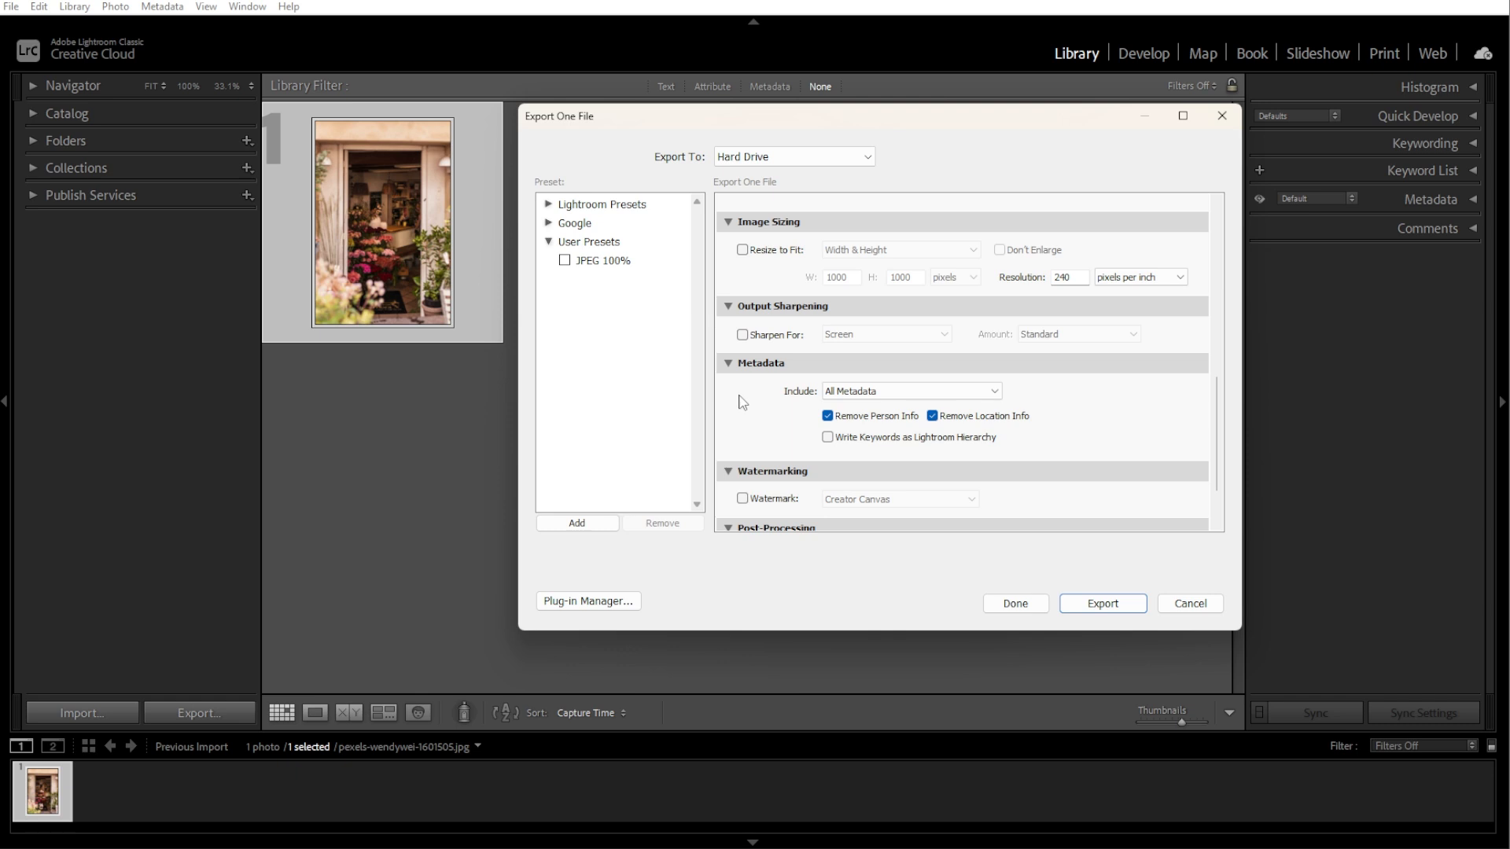
pyautogui.click(741, 250)
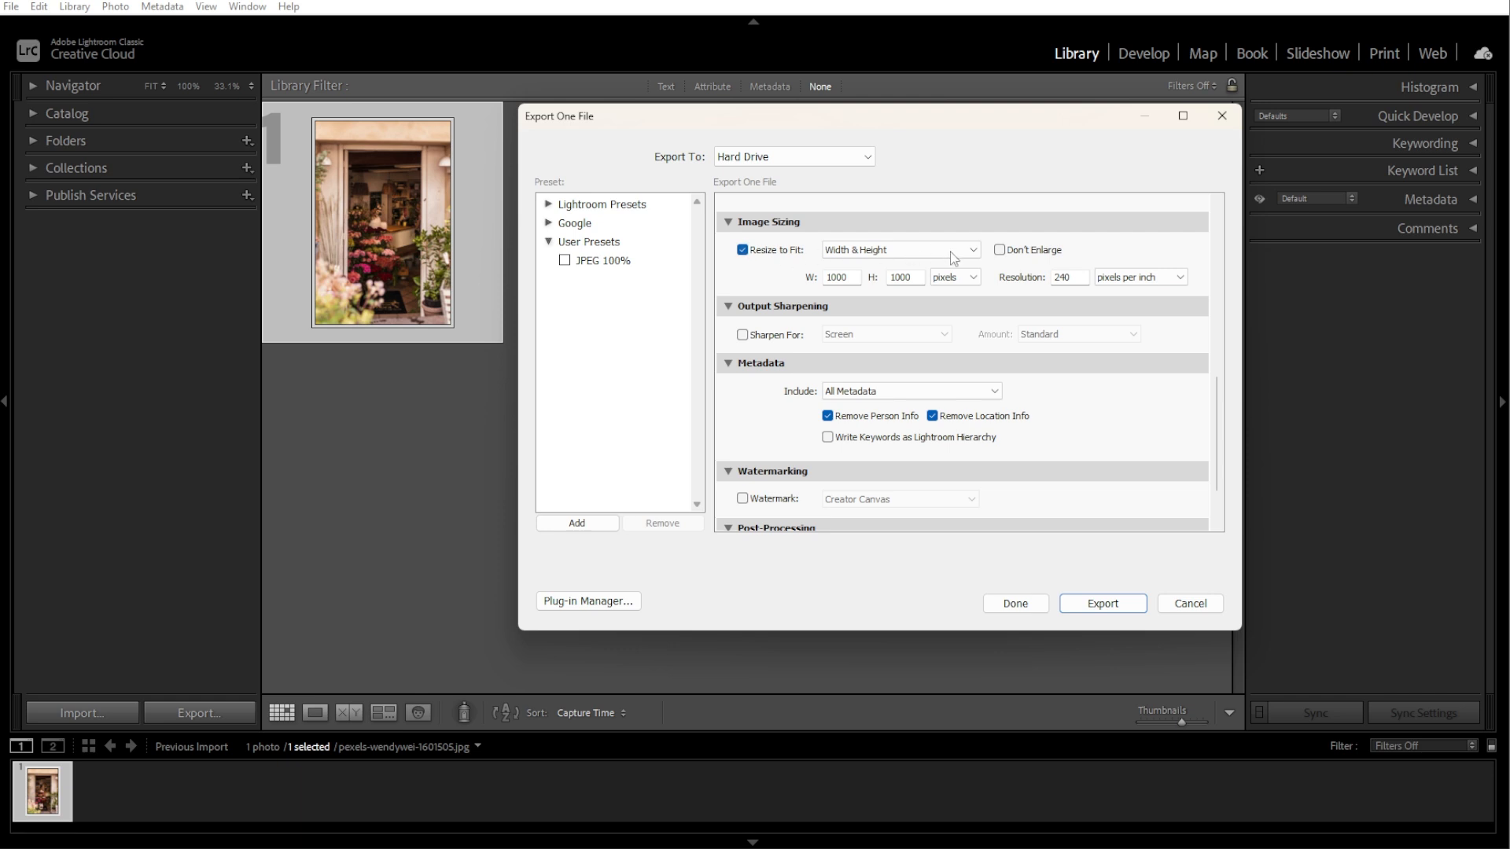
pyautogui.click(900, 249)
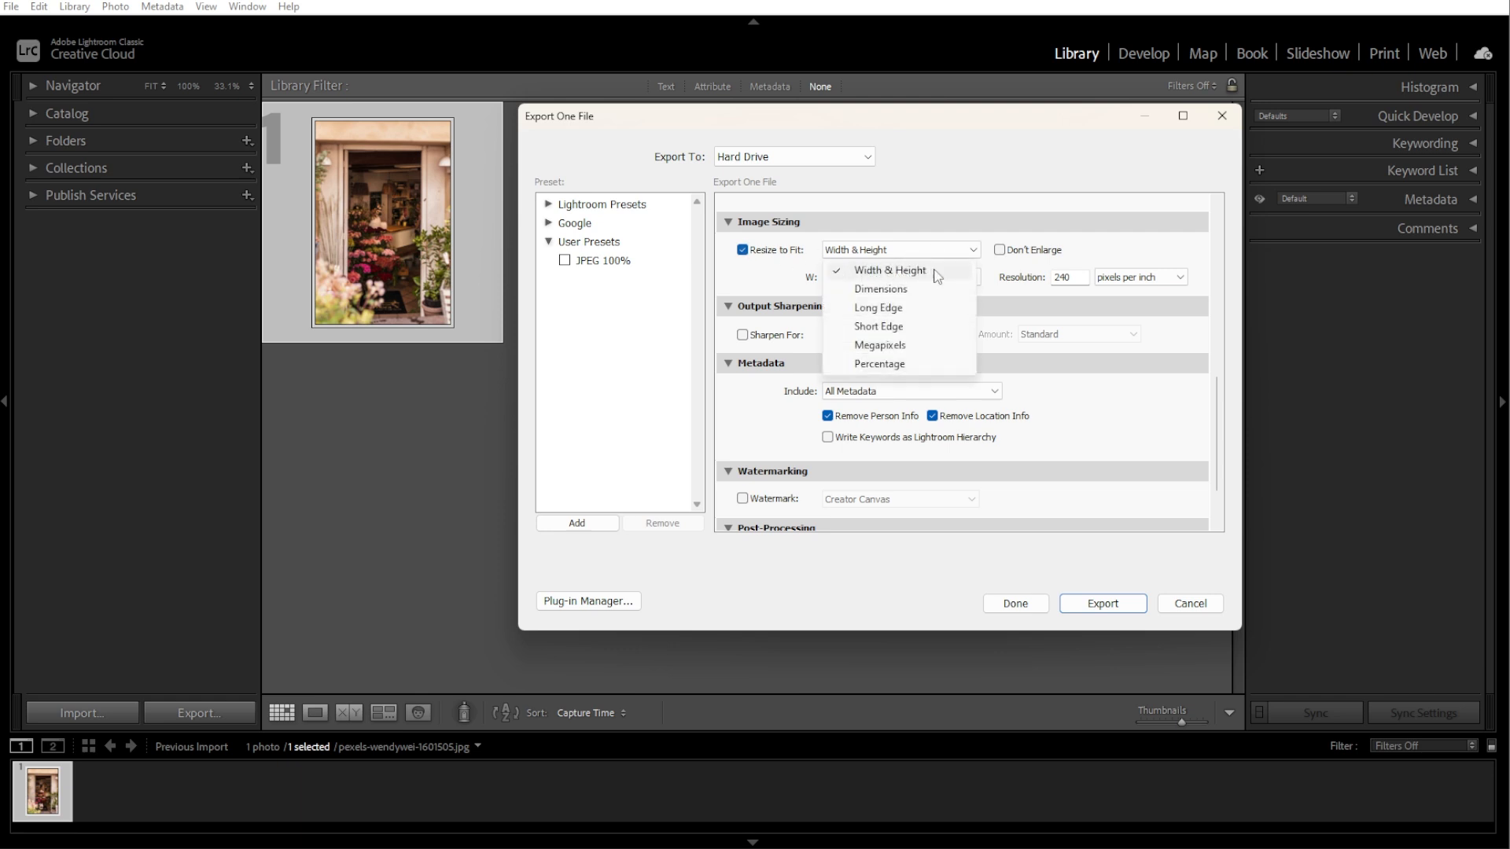
pyautogui.click(889, 270)
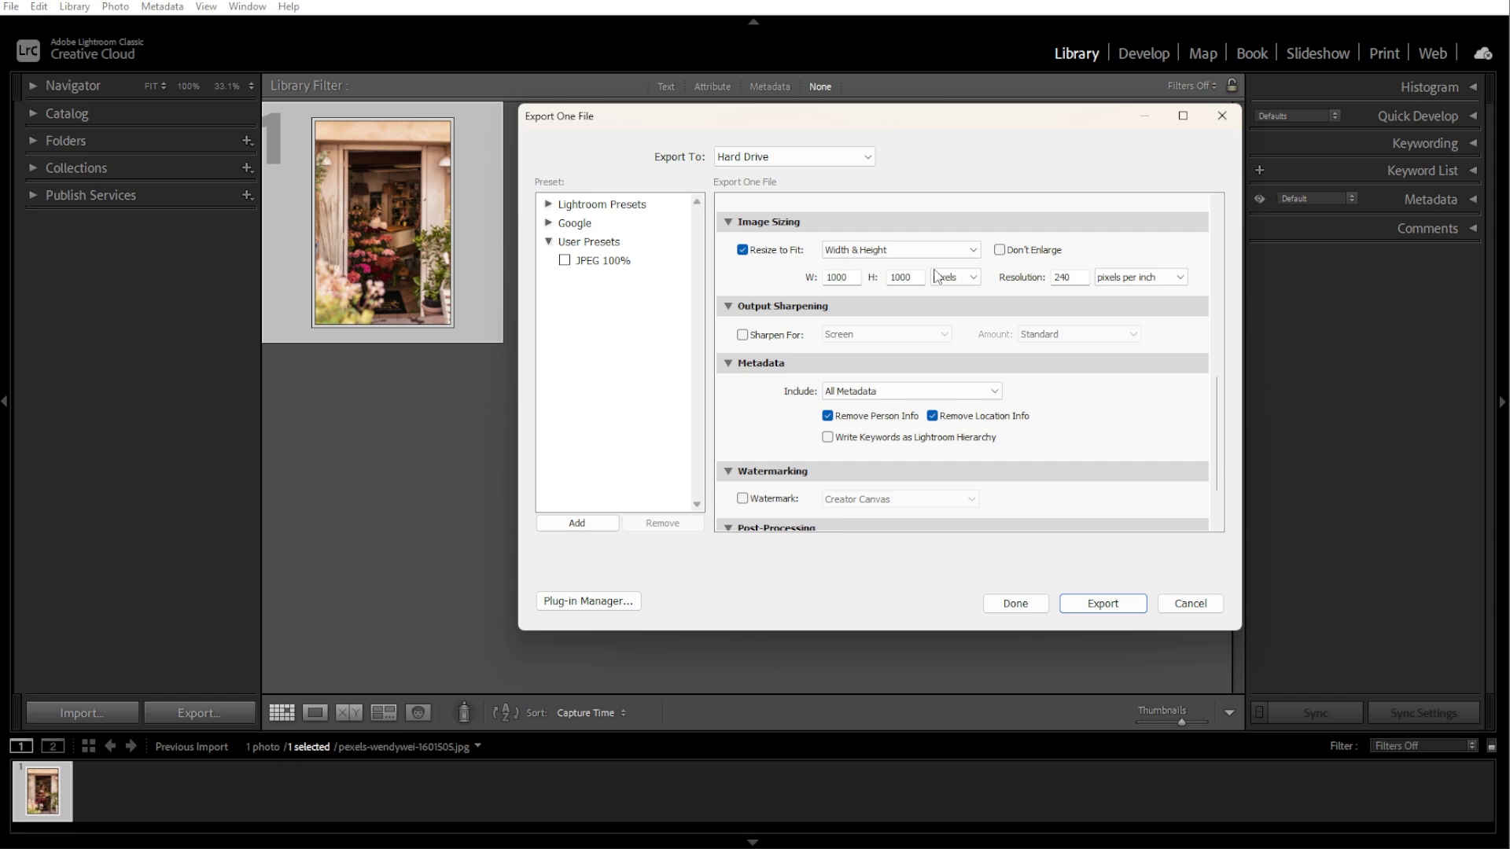
pyautogui.click(839, 278)
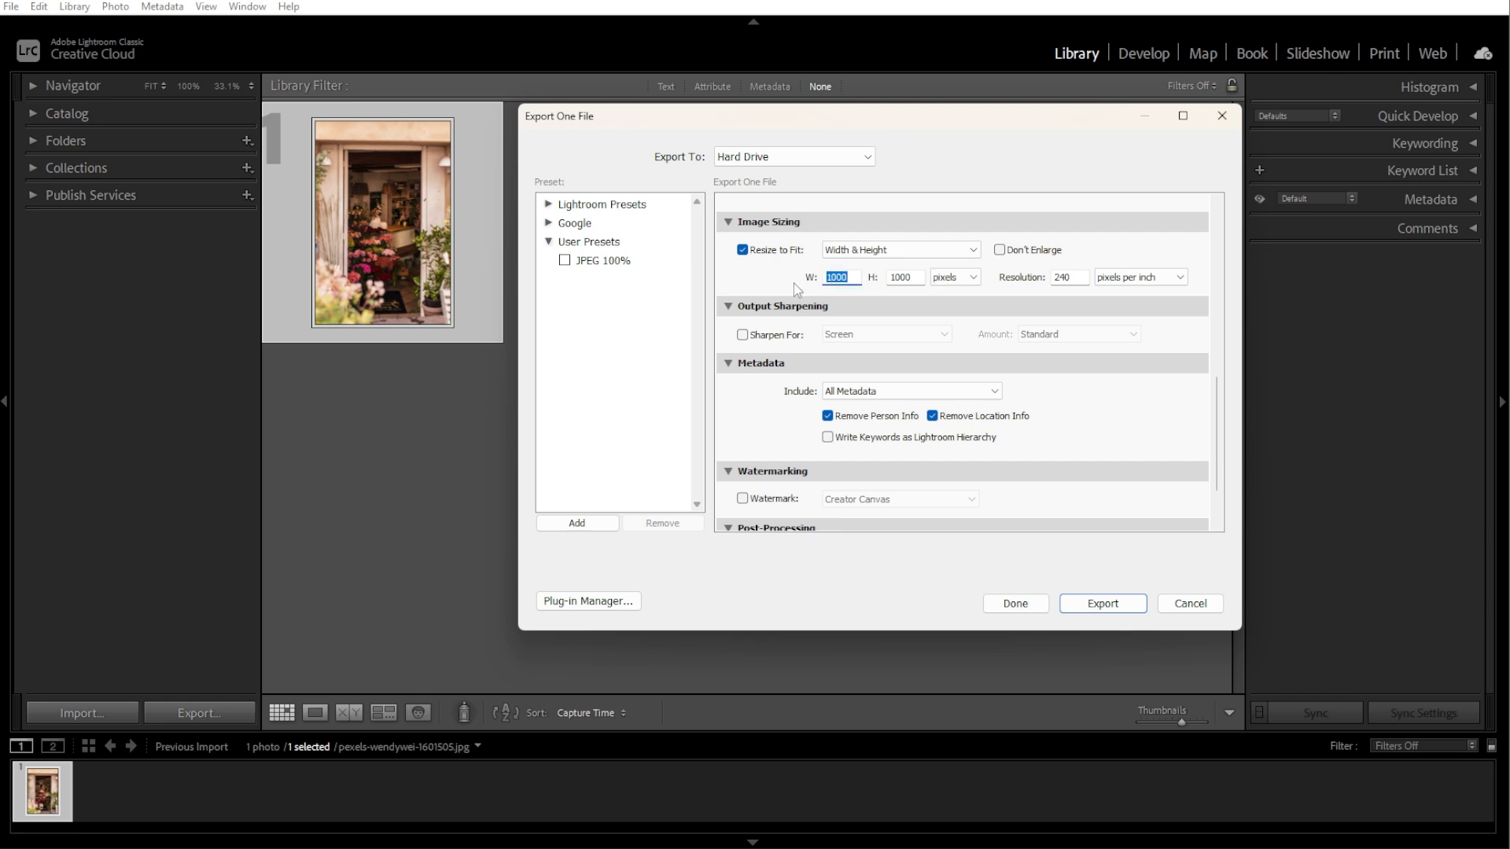
pyautogui.write('1920')
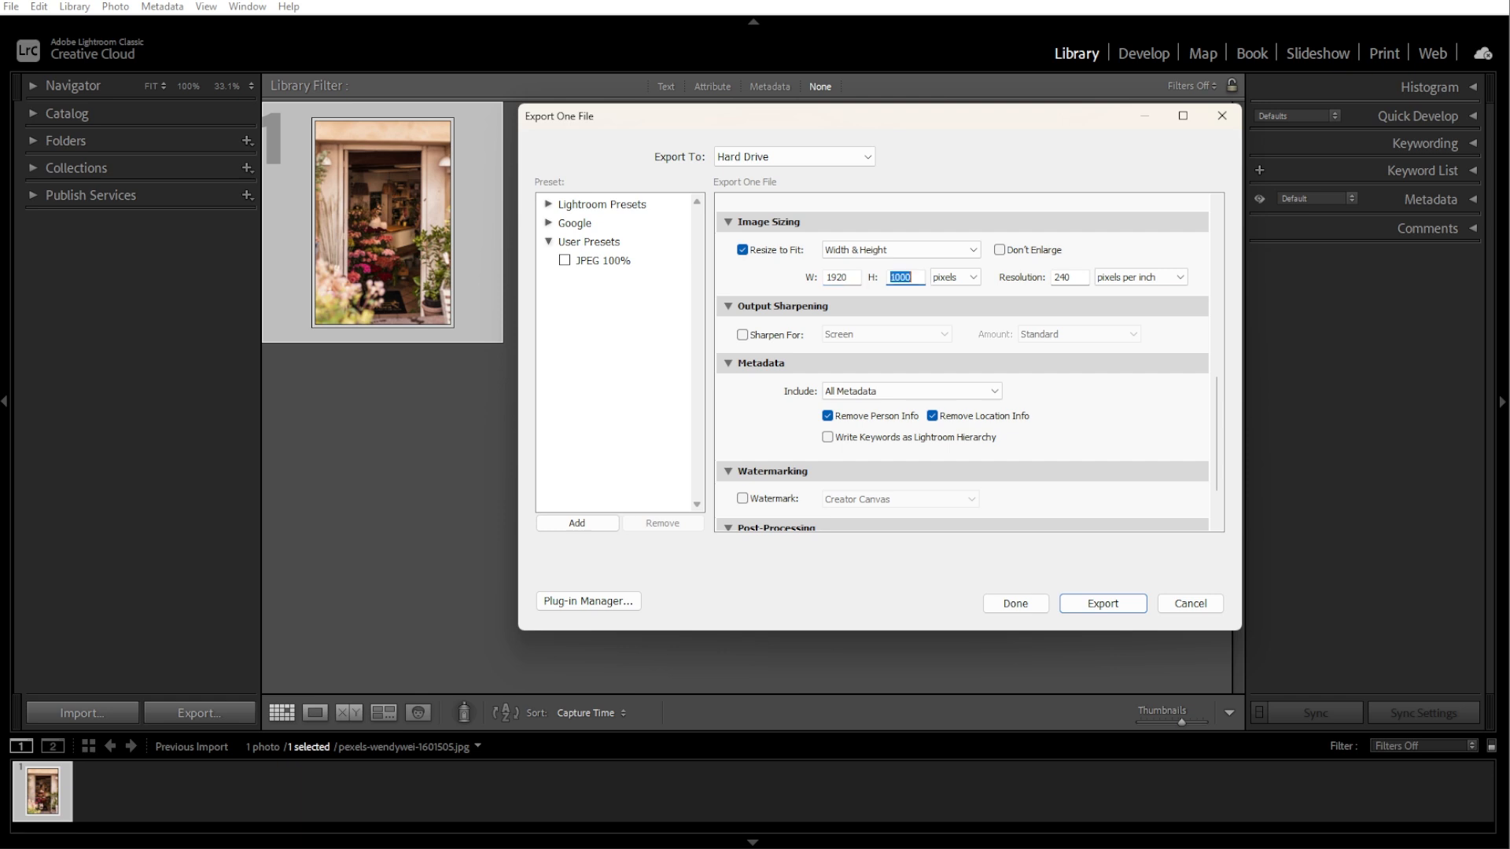
pyautogui.write('10')
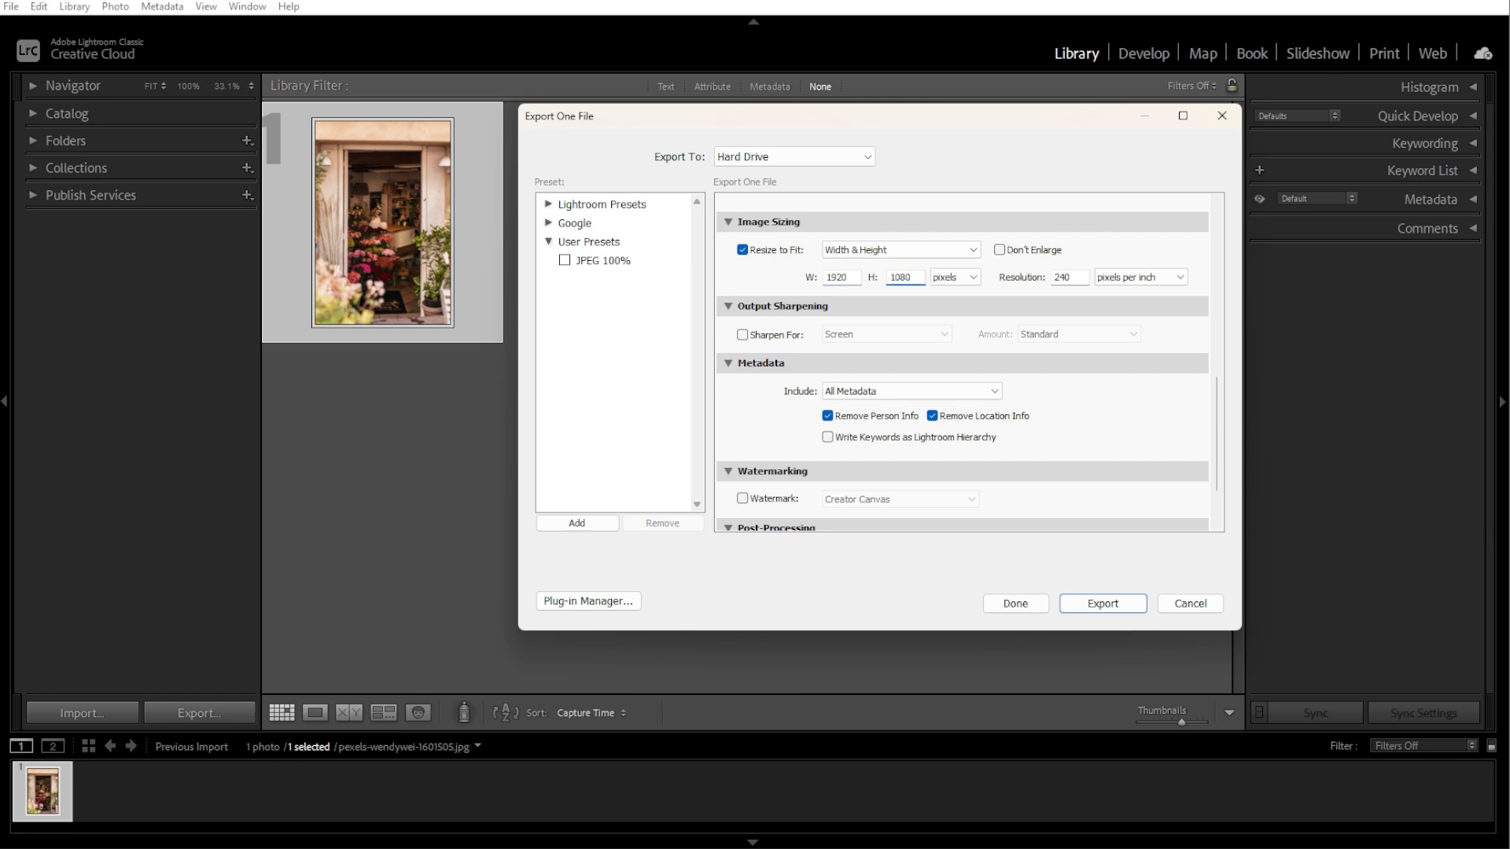
# Try the Short Edge and Percentage resize-to-fit modes in Image Sizing.
pyautogui.click(898, 250)
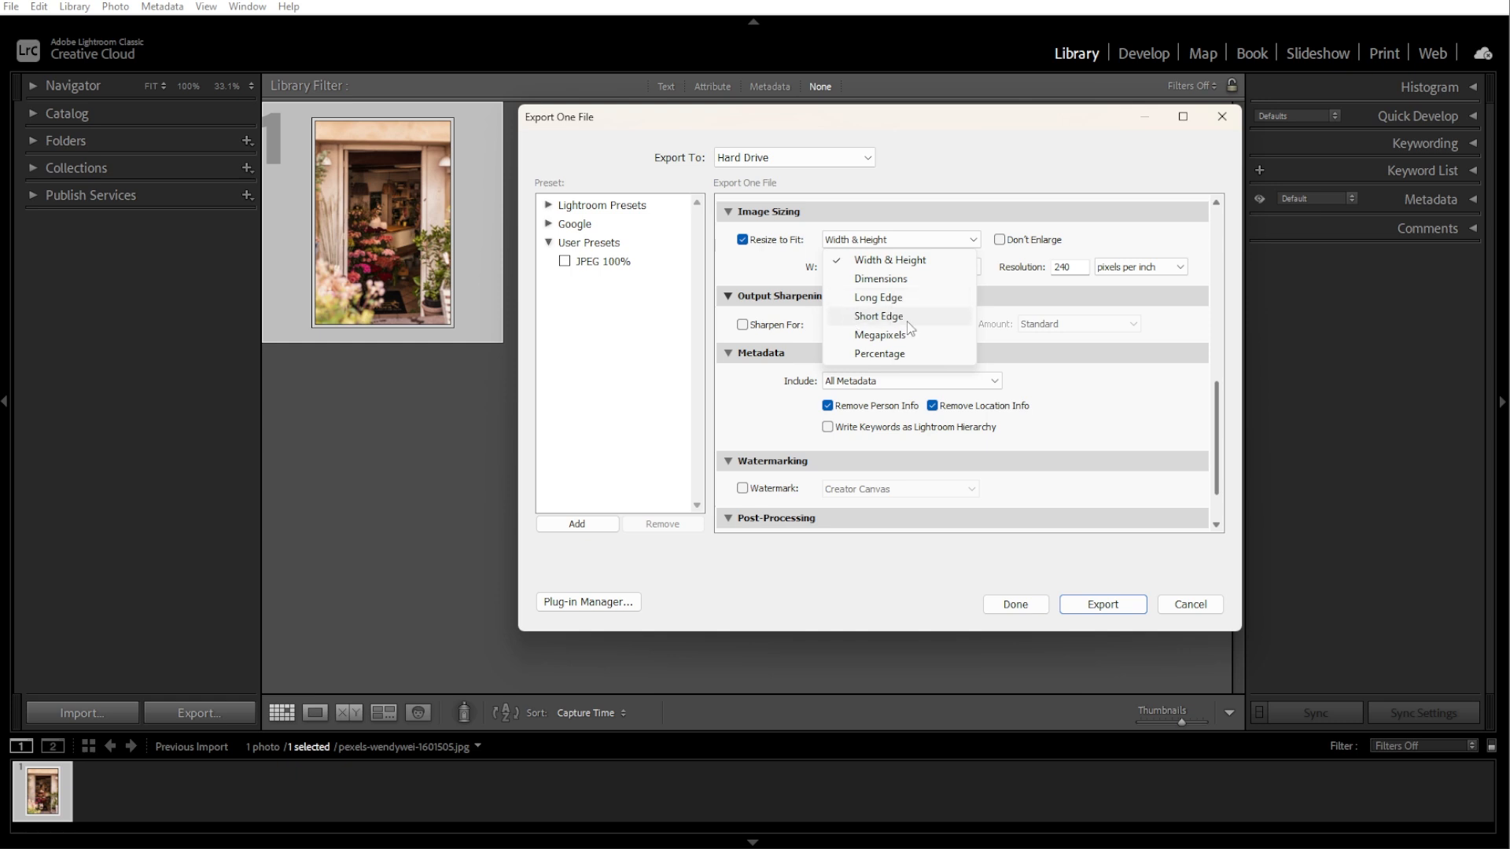
pyautogui.moveTo(878, 296)
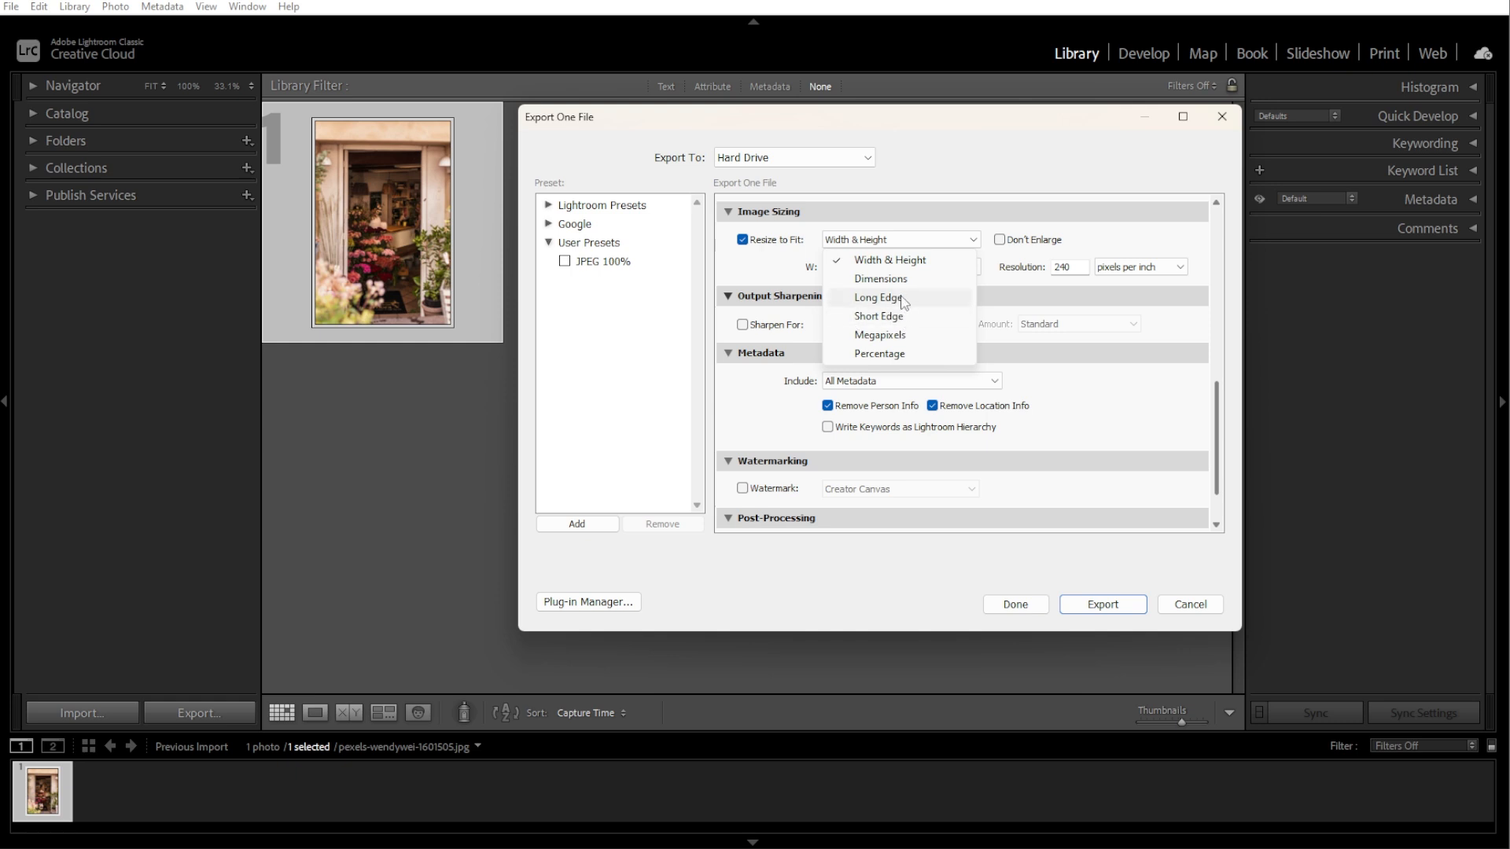
pyautogui.click(878, 316)
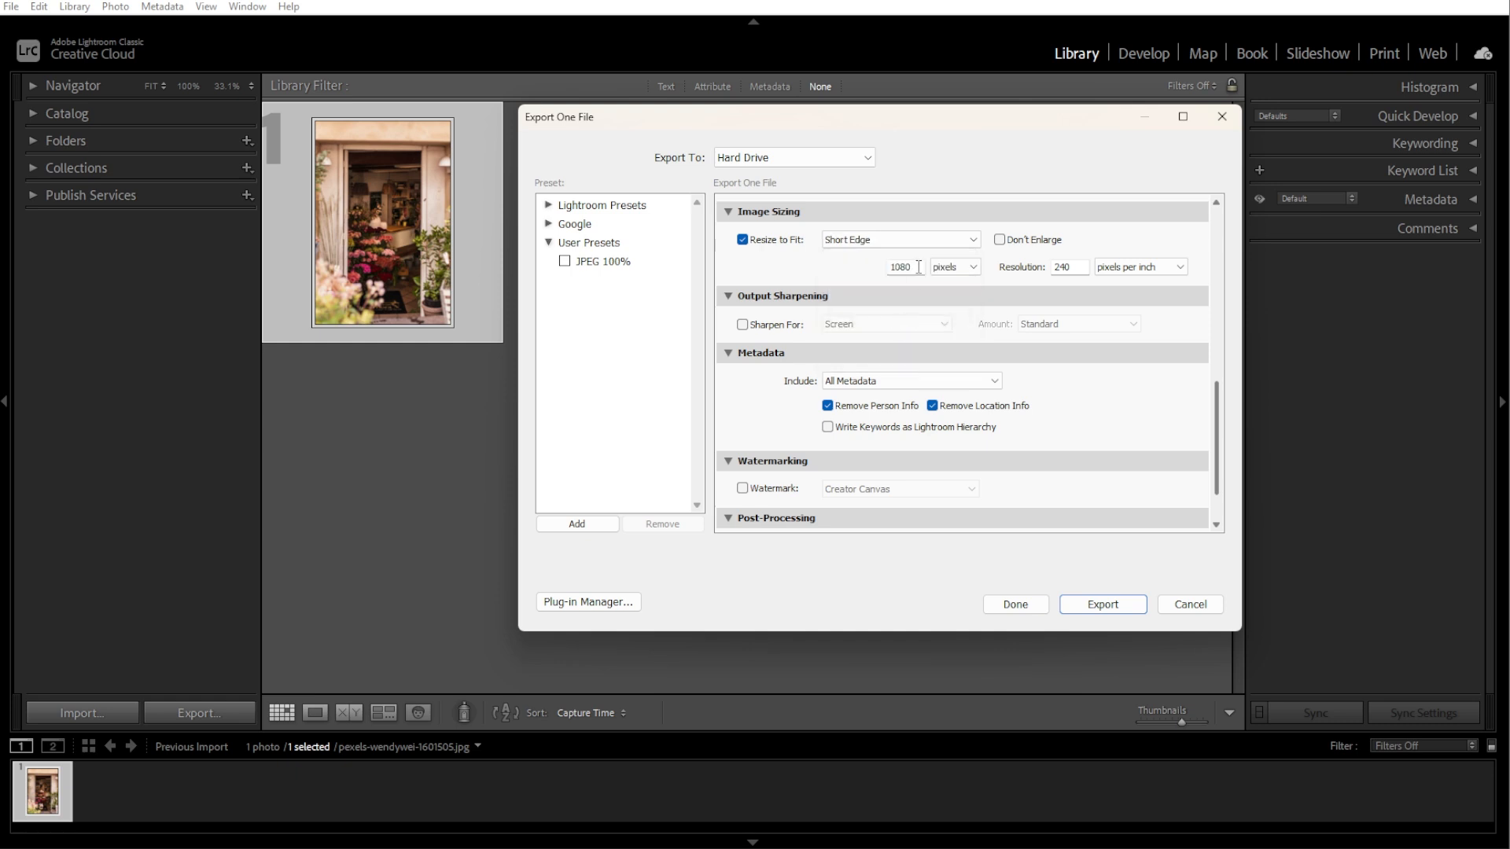
pyautogui.moveTo(922, 241)
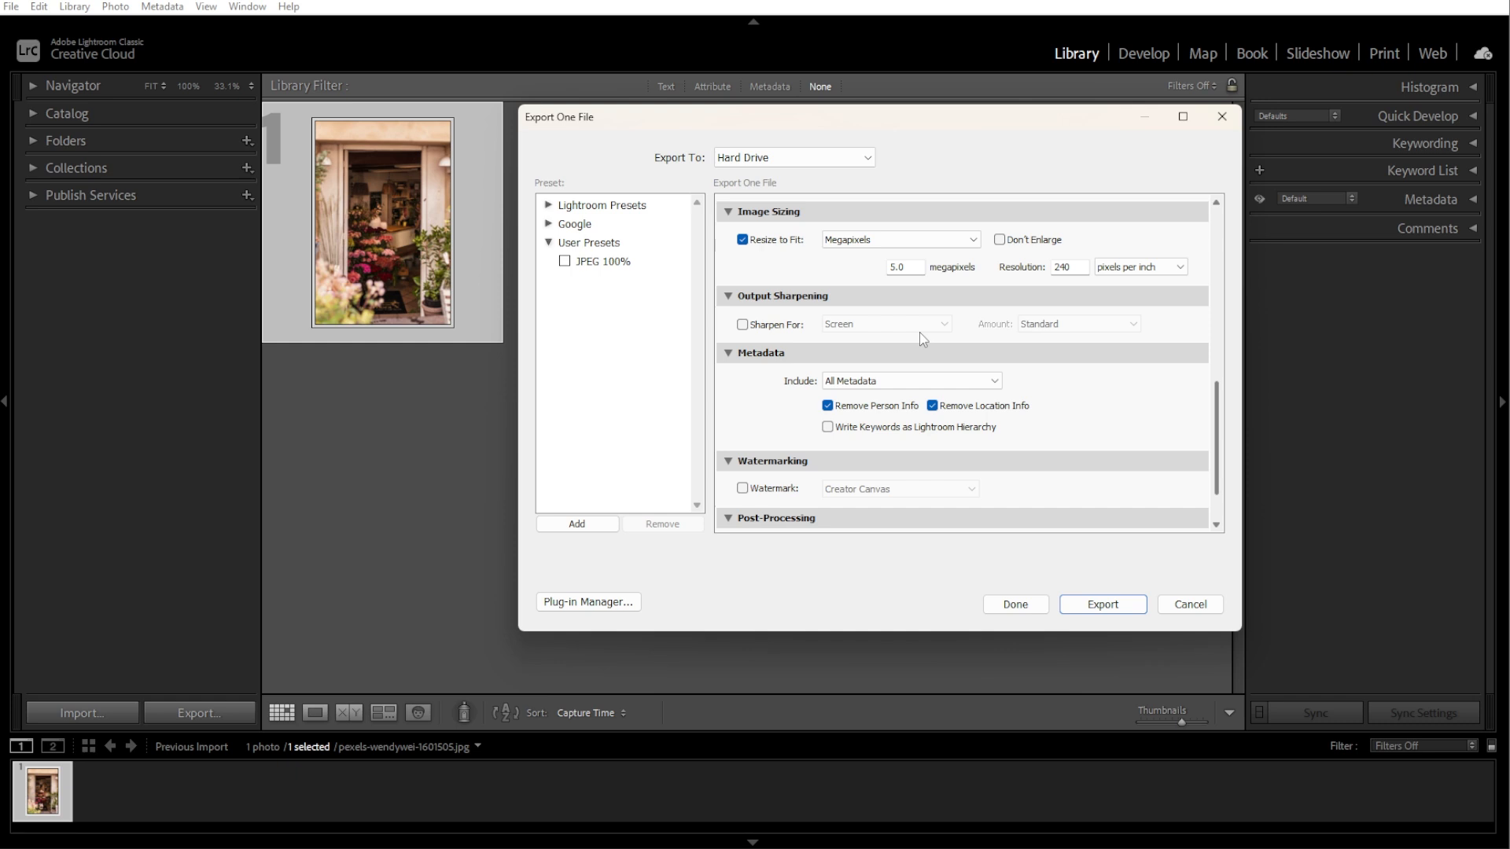
pyautogui.moveTo(922, 308)
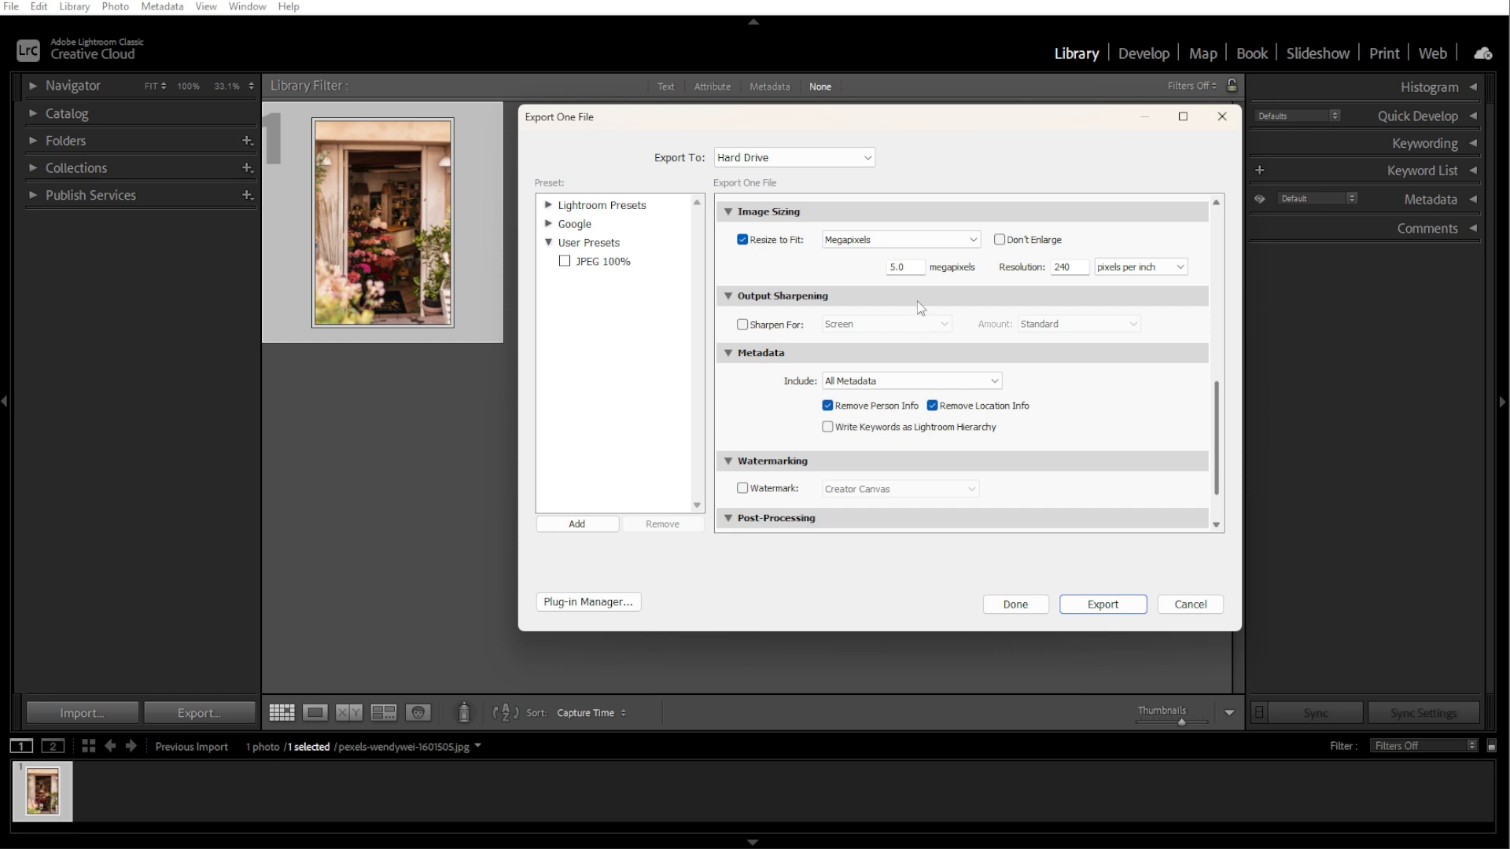
pyautogui.click(900, 239)
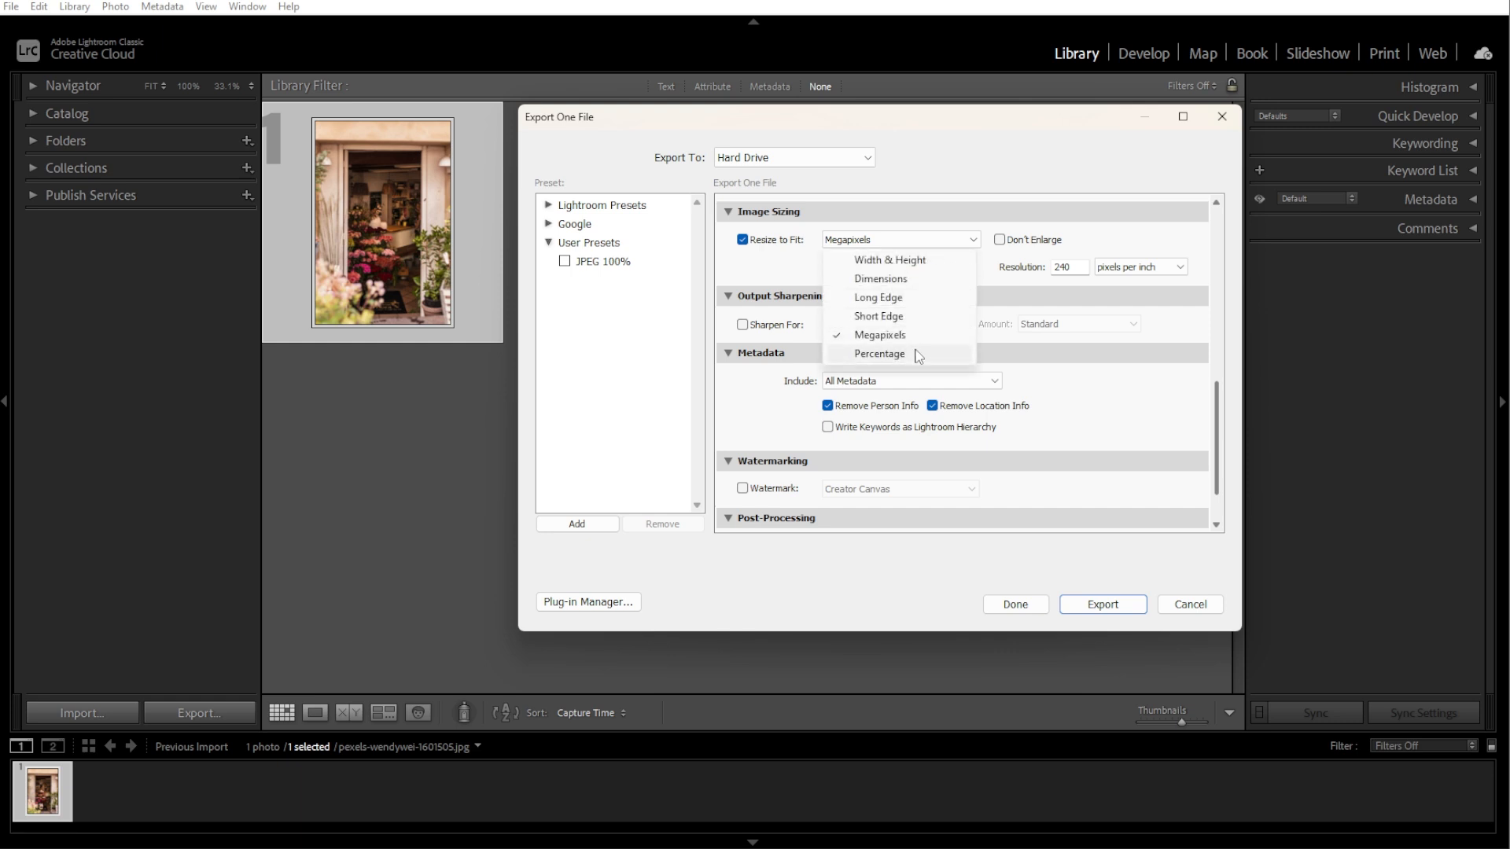
pyautogui.click(878, 355)
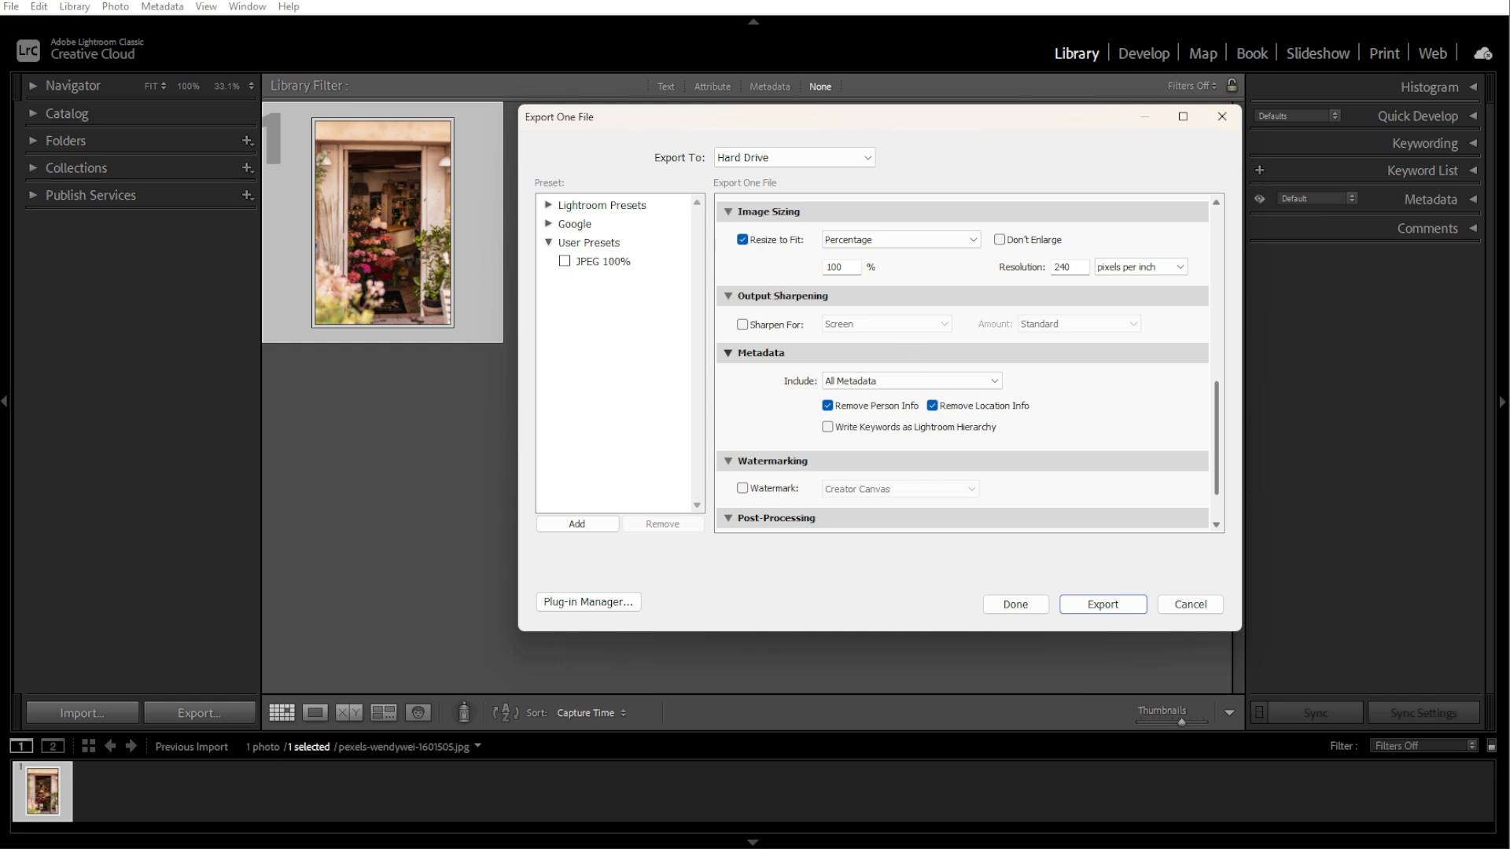
pyautogui.click(898, 239)
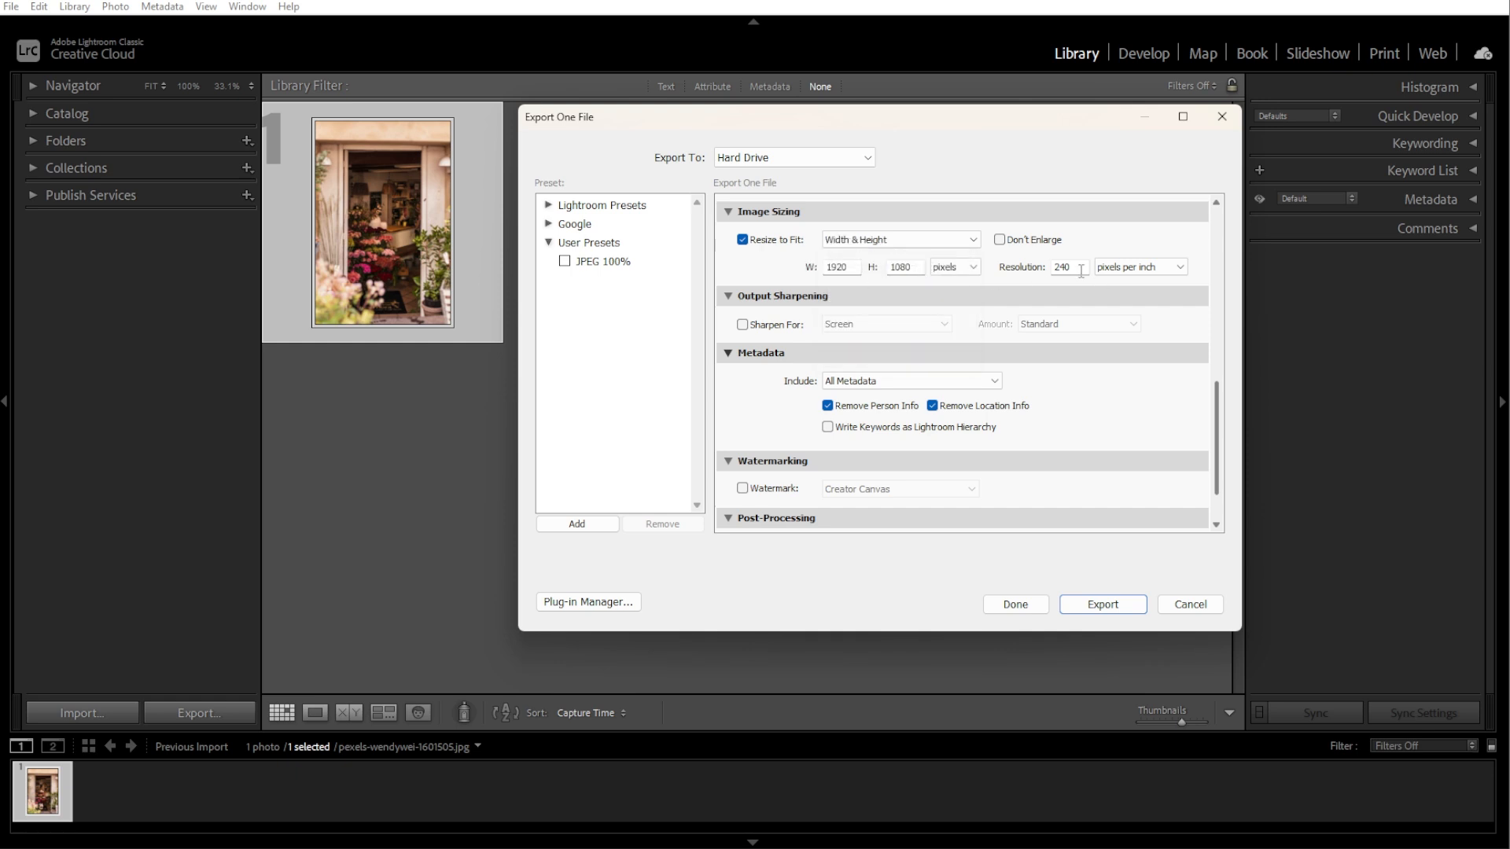
# Replace the 240 ppi resolution with 72 and scroll down to File Settings.
pyautogui.write('300')
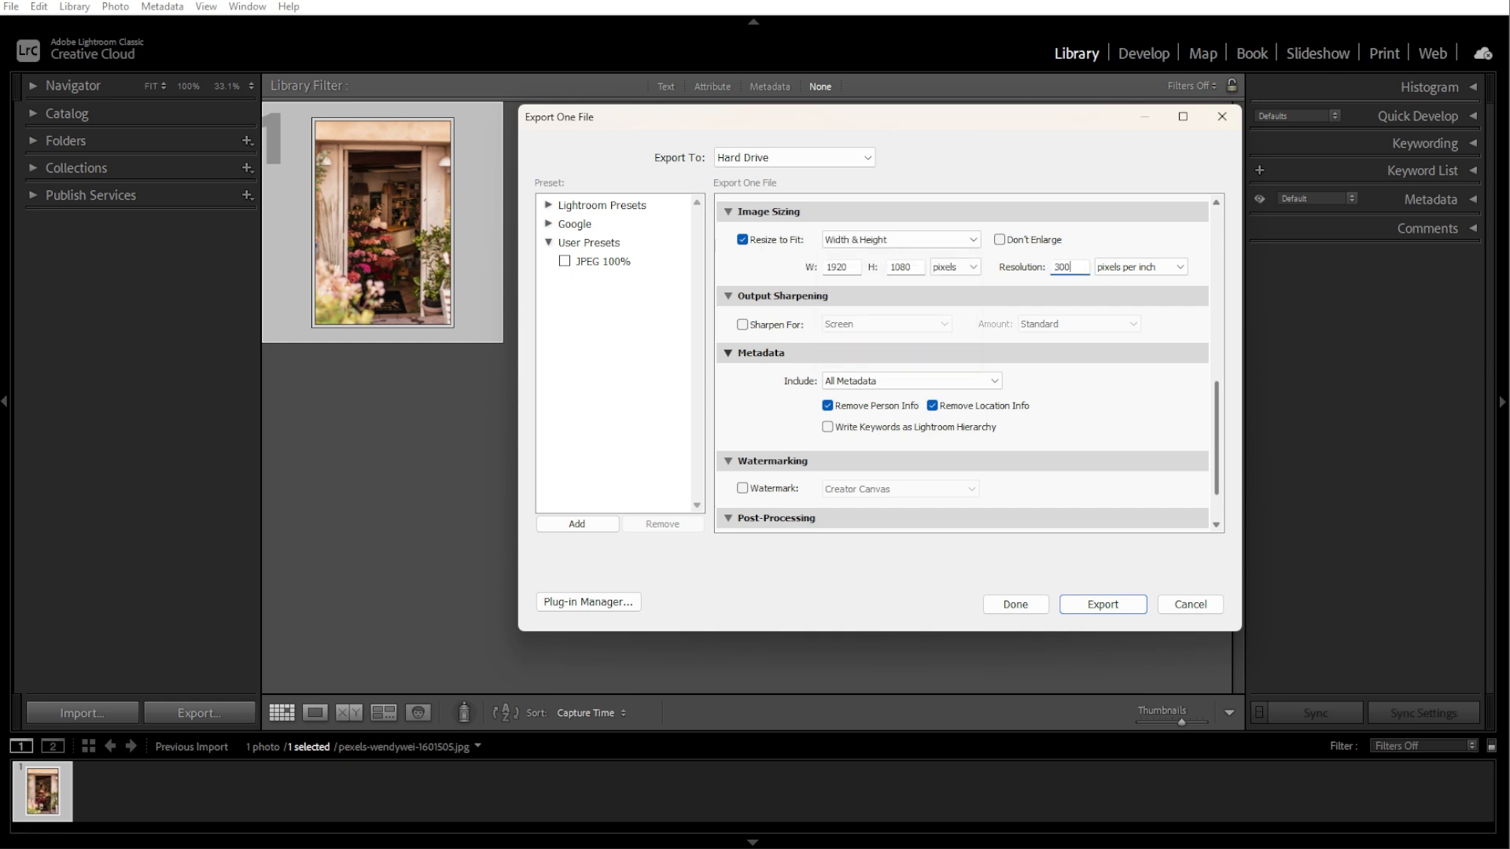
pyautogui.write('7')
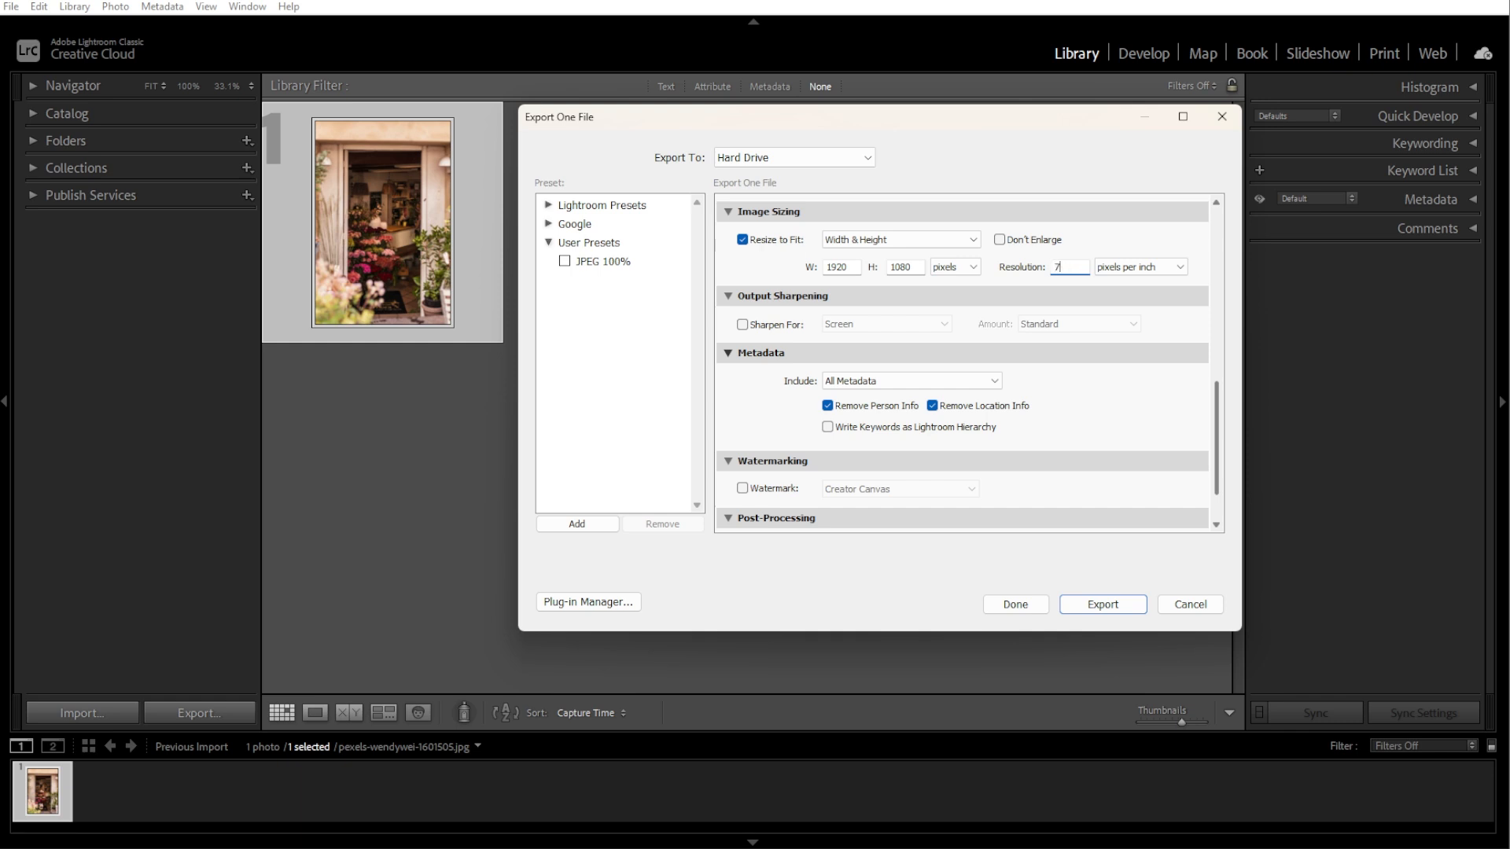
pyautogui.scroll(-3)
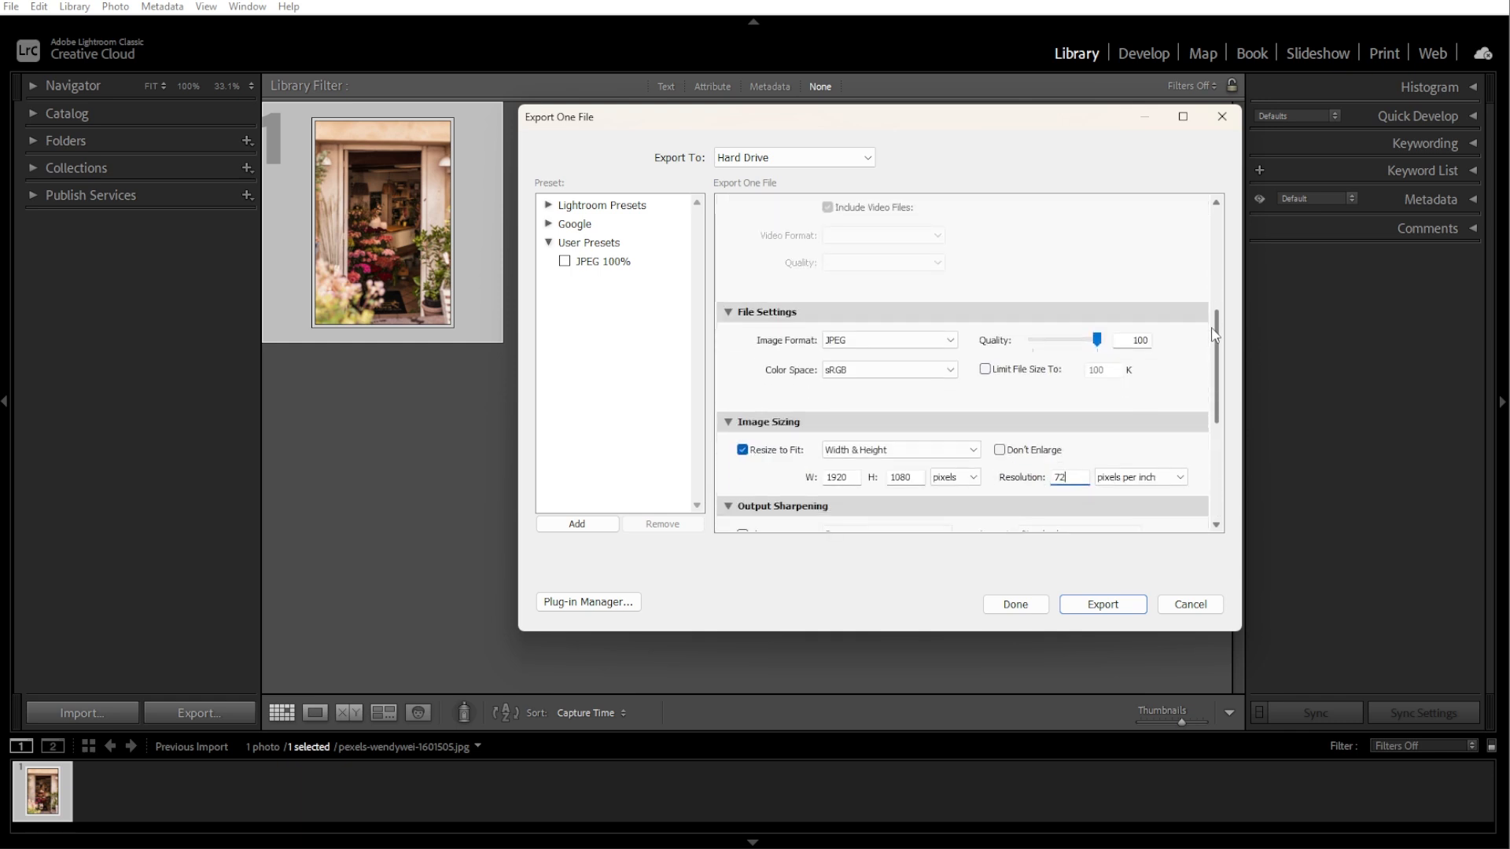
# Try PNG, return the image format to JPEG, and set quality to 80.
pyautogui.click(886, 339)
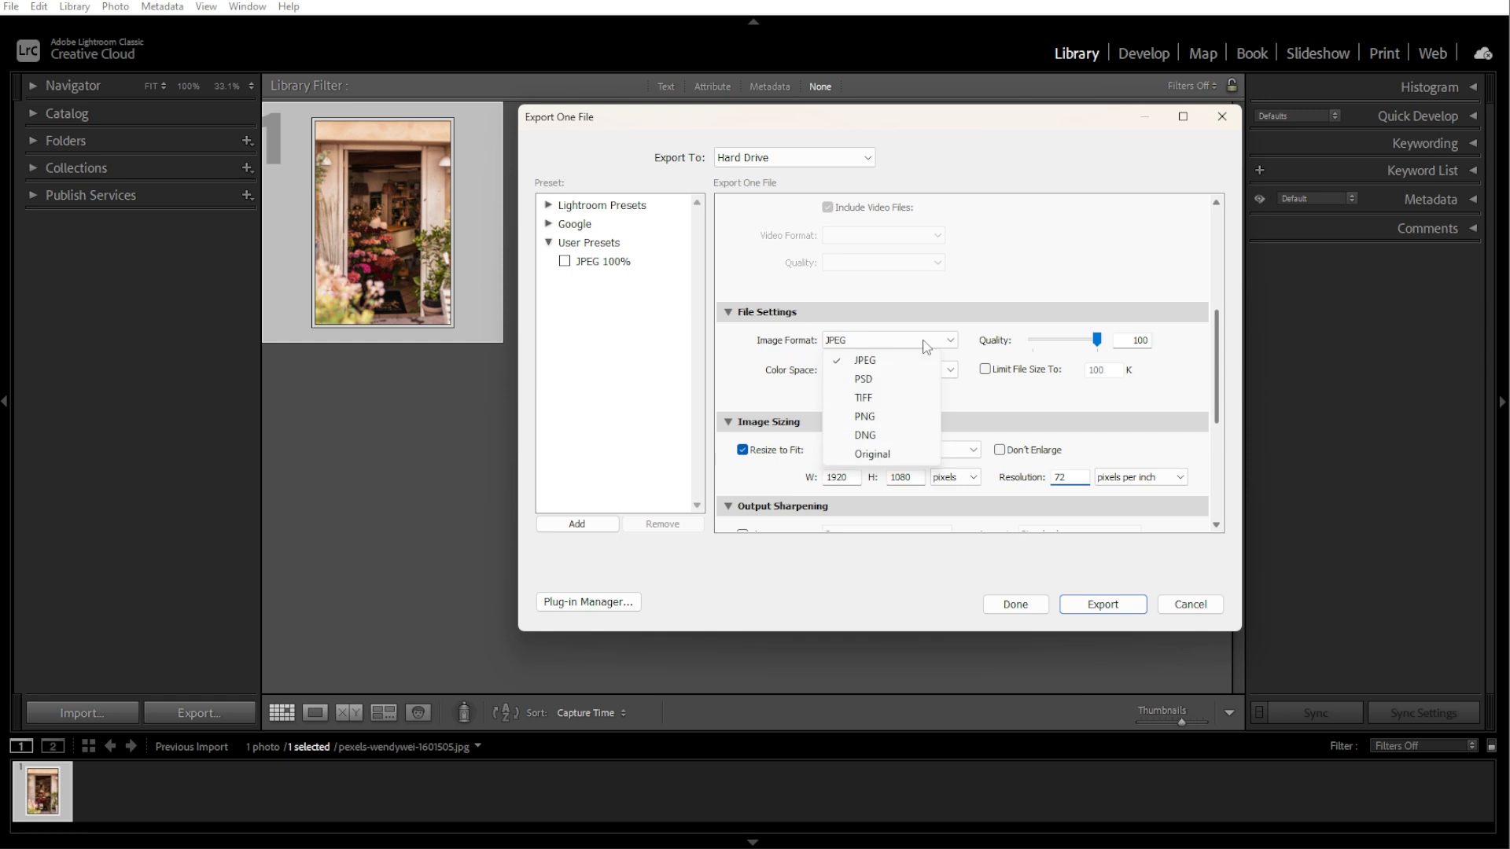
pyautogui.moveTo(895, 416)
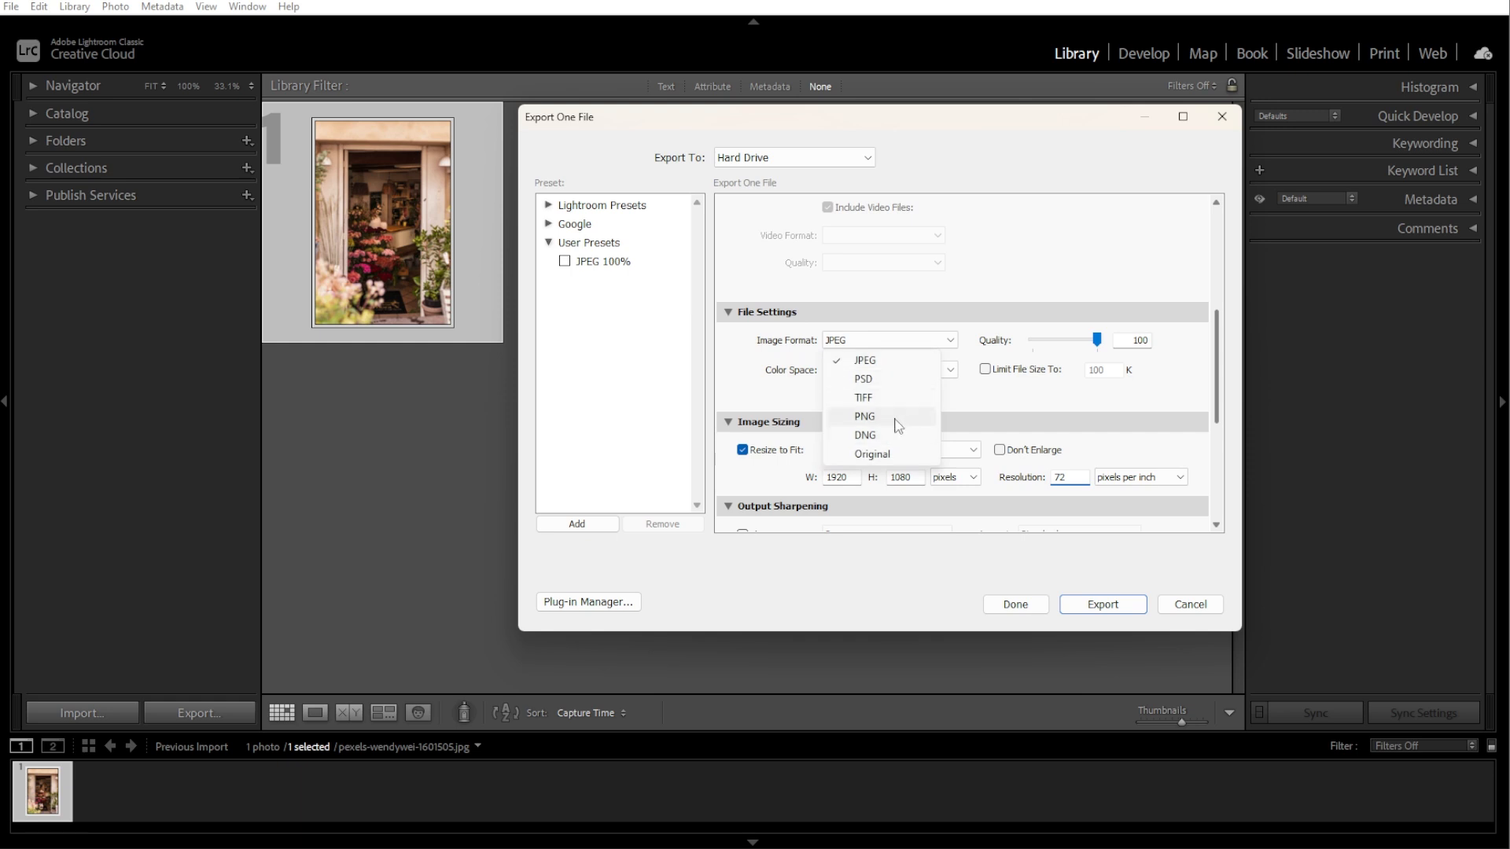
pyautogui.click(863, 416)
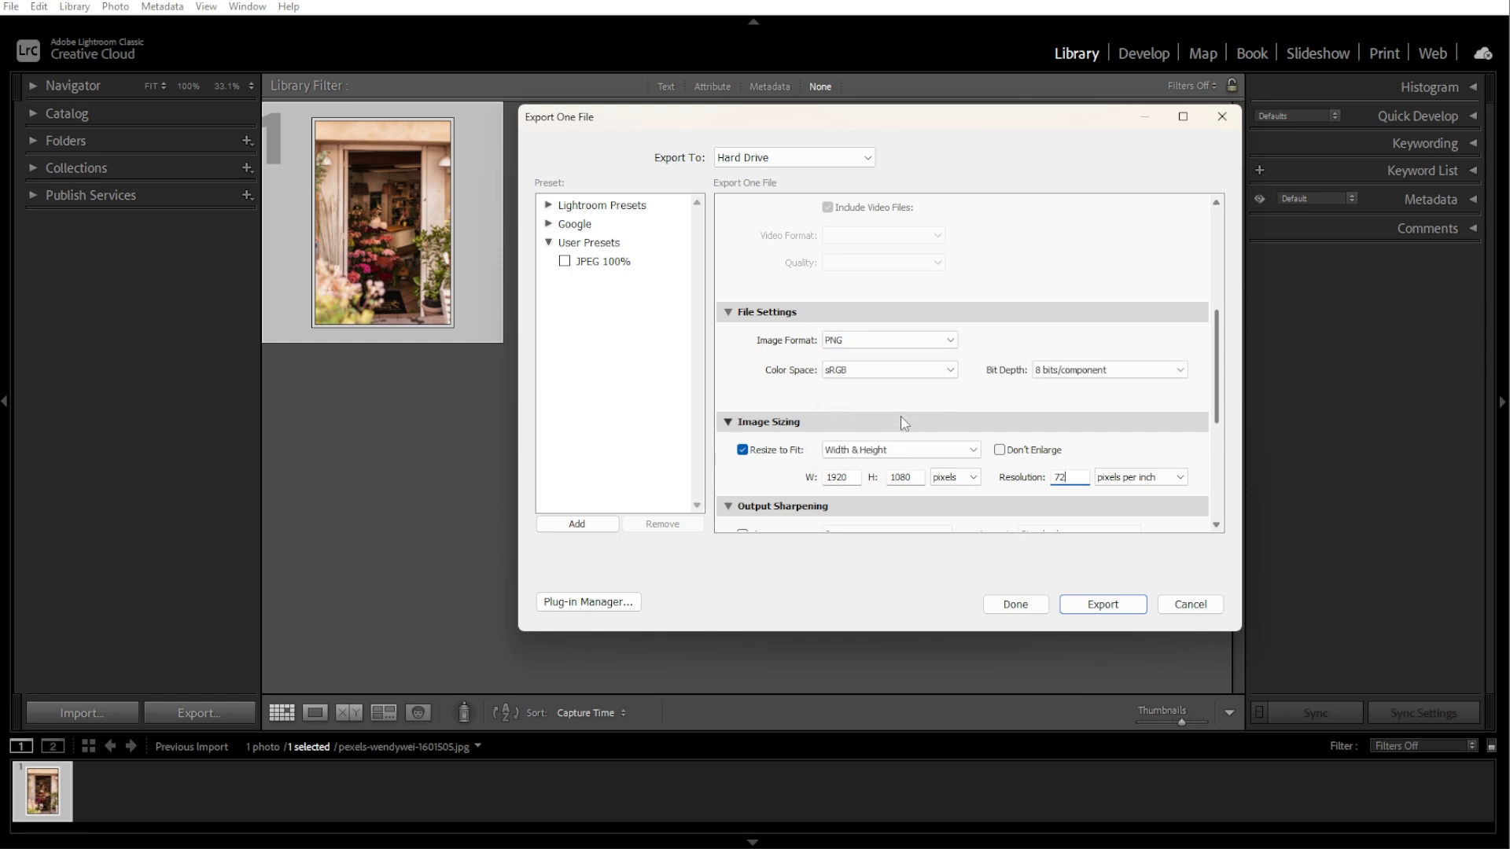
pyautogui.click(886, 339)
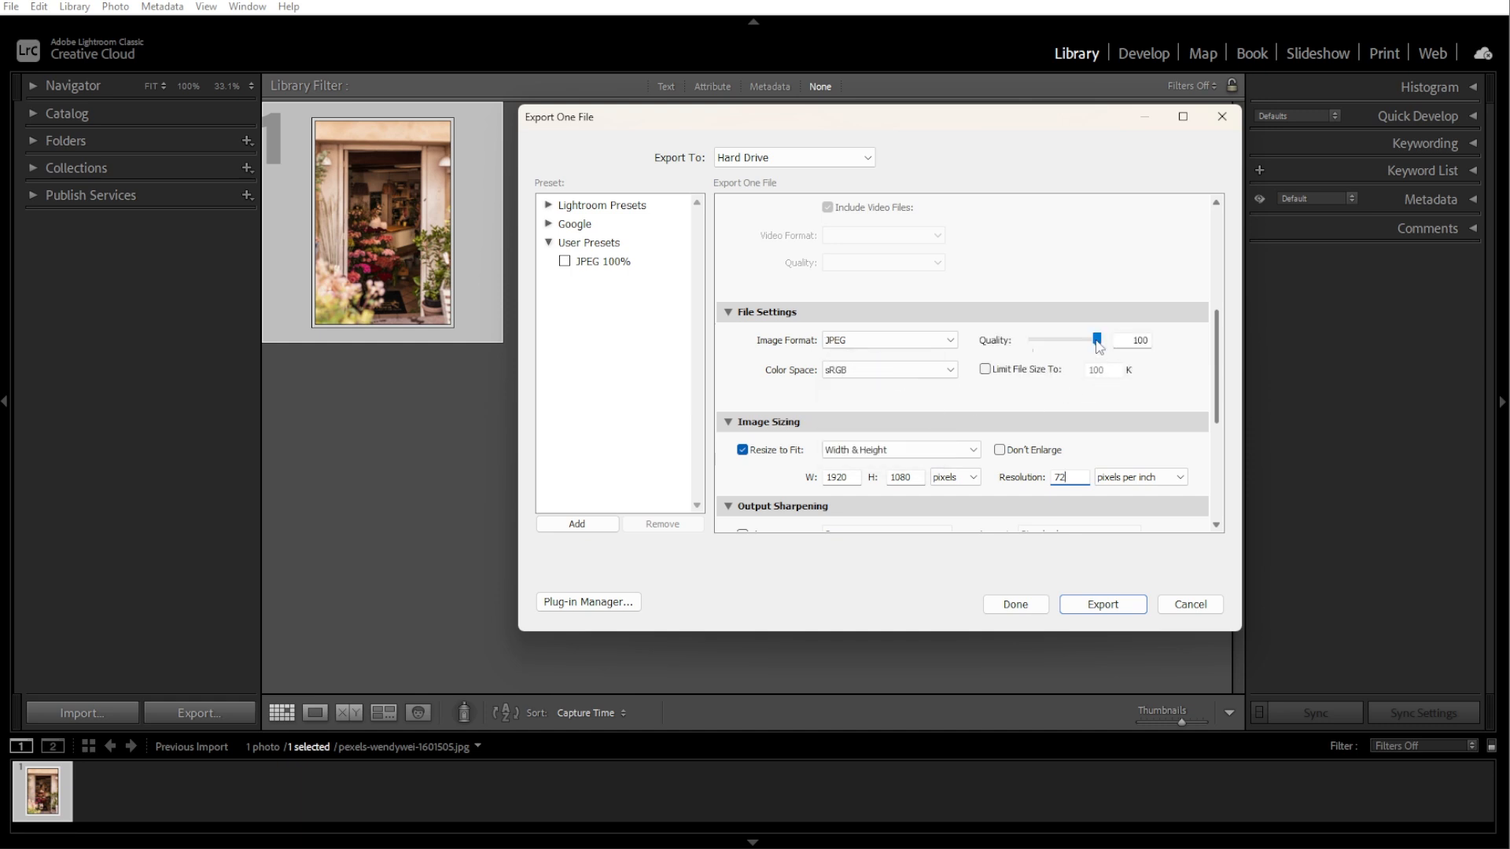
pyautogui.moveTo(1095, 338); pyautogui.dragTo(1081, 339)
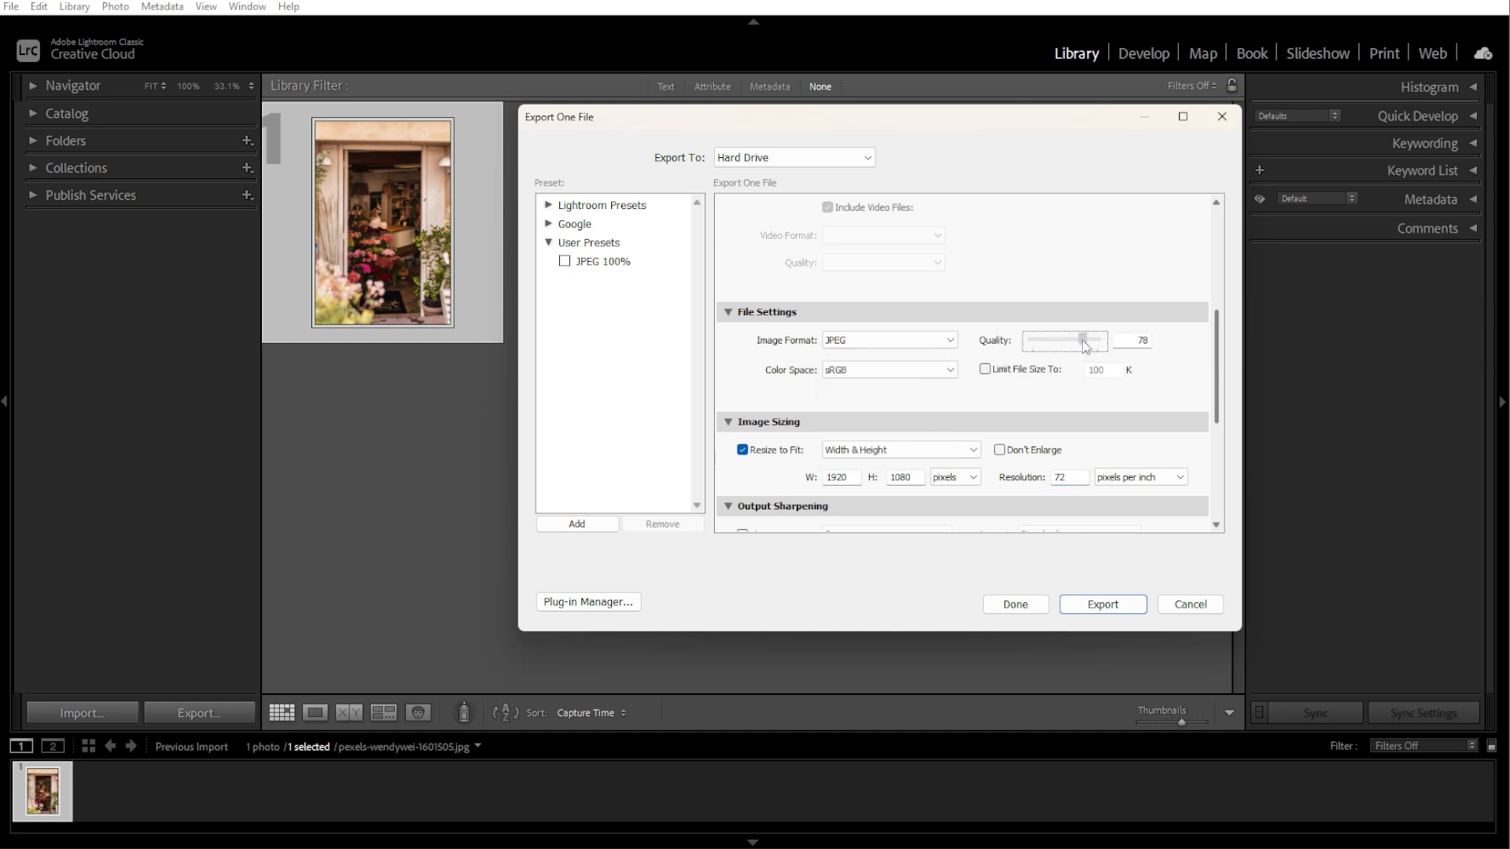
pyautogui.click(1078, 340)
pyautogui.write('1920')
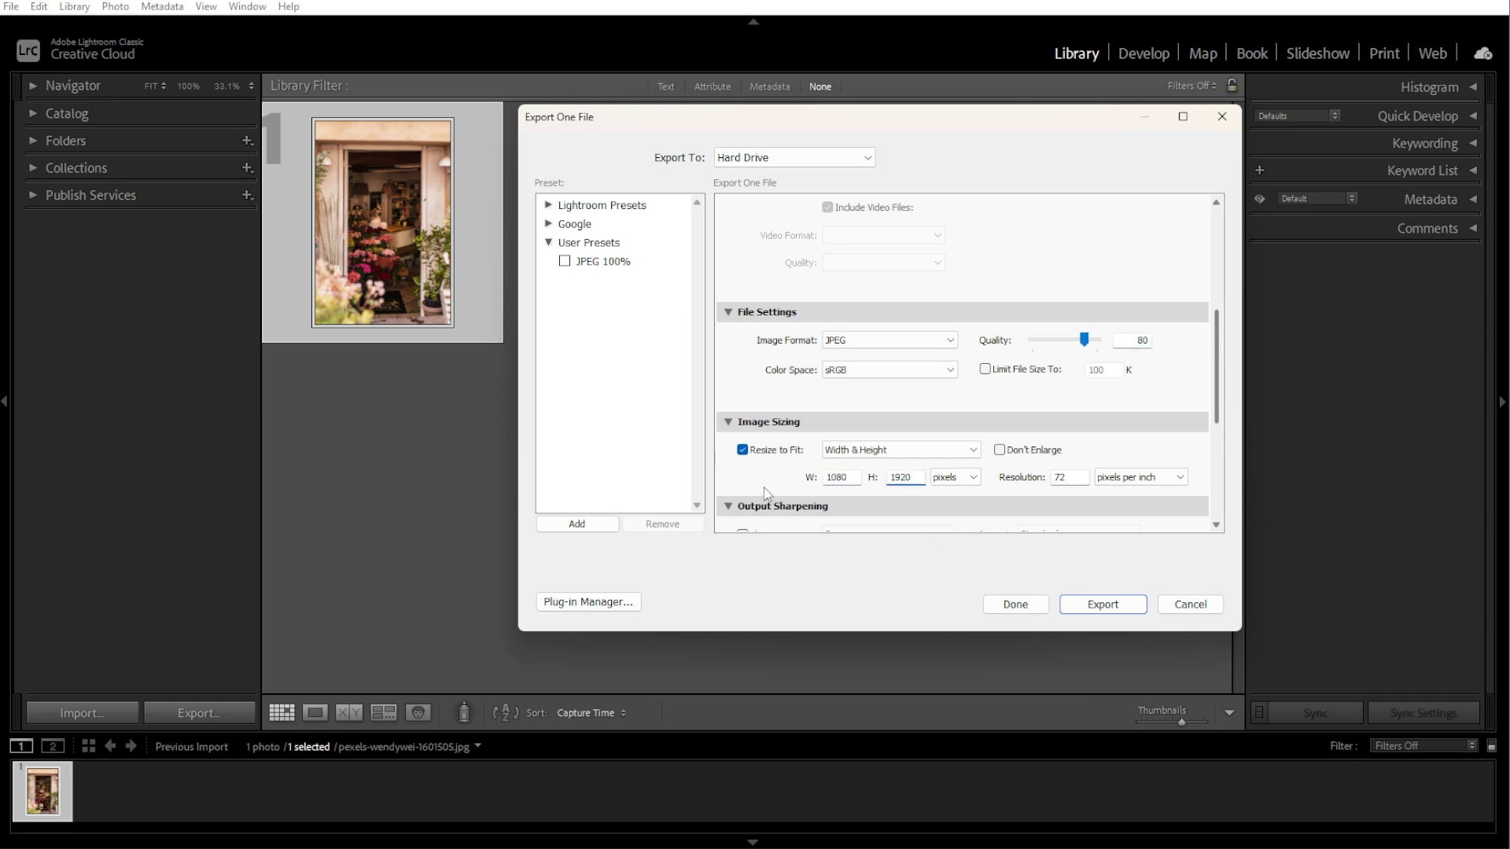
pyautogui.click(898, 450)
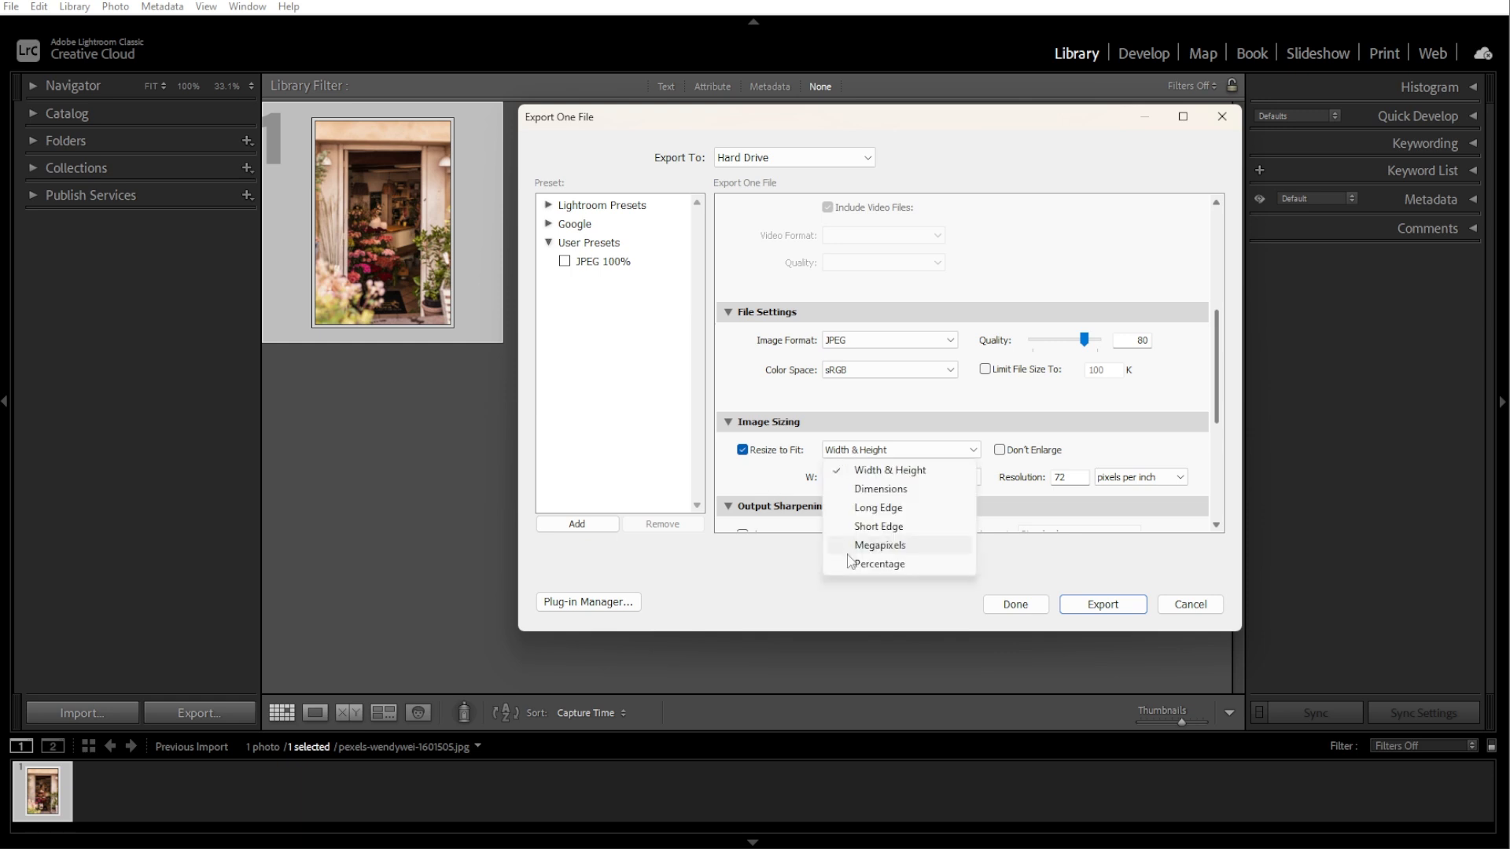
# Resize the export to 50 percent and start exporting the photo.
pyautogui.click(878, 563)
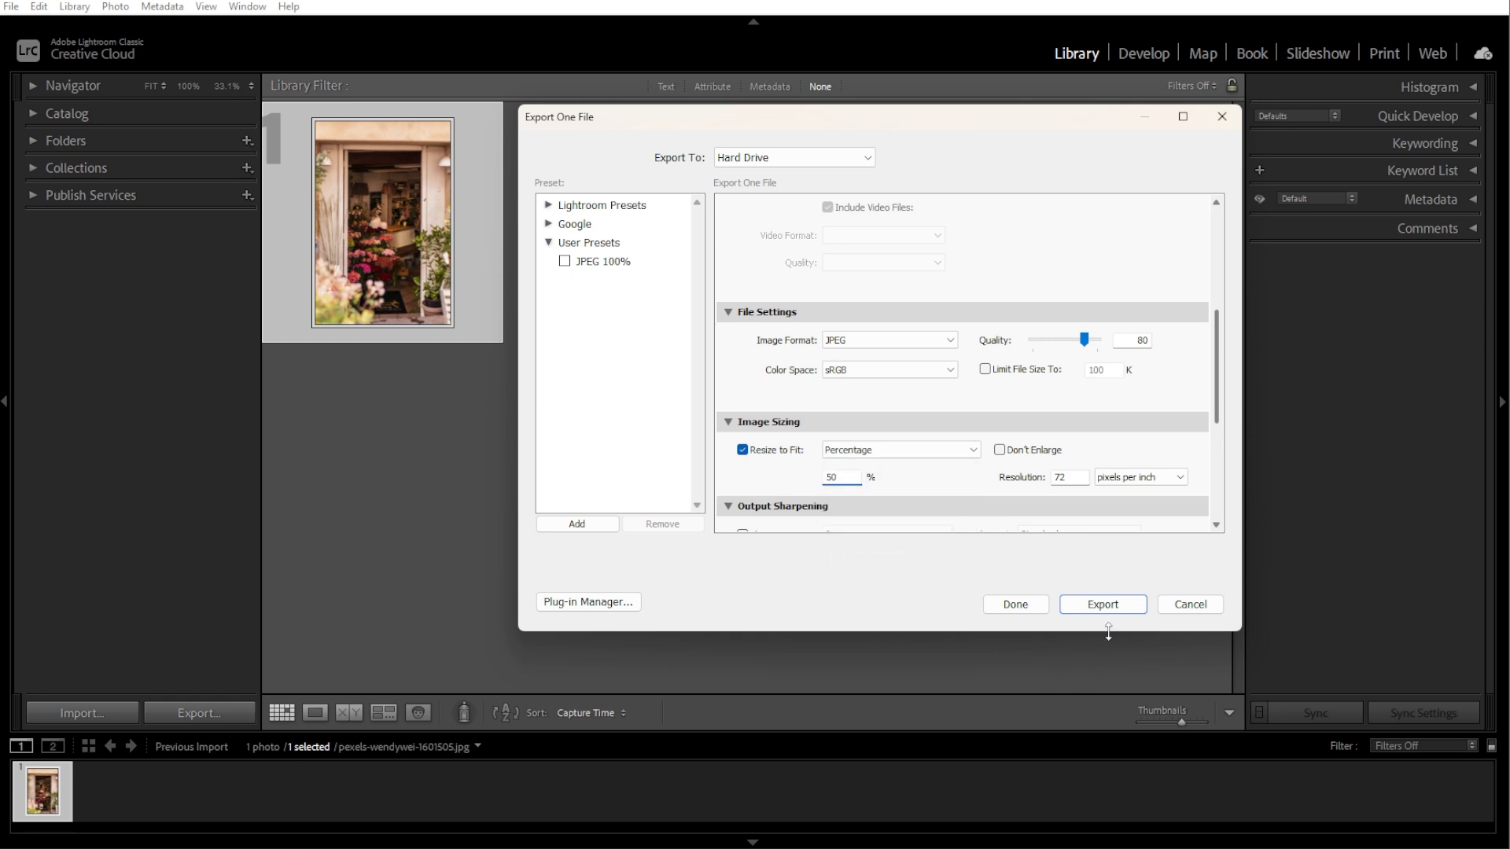
pyautogui.click(1101, 603)
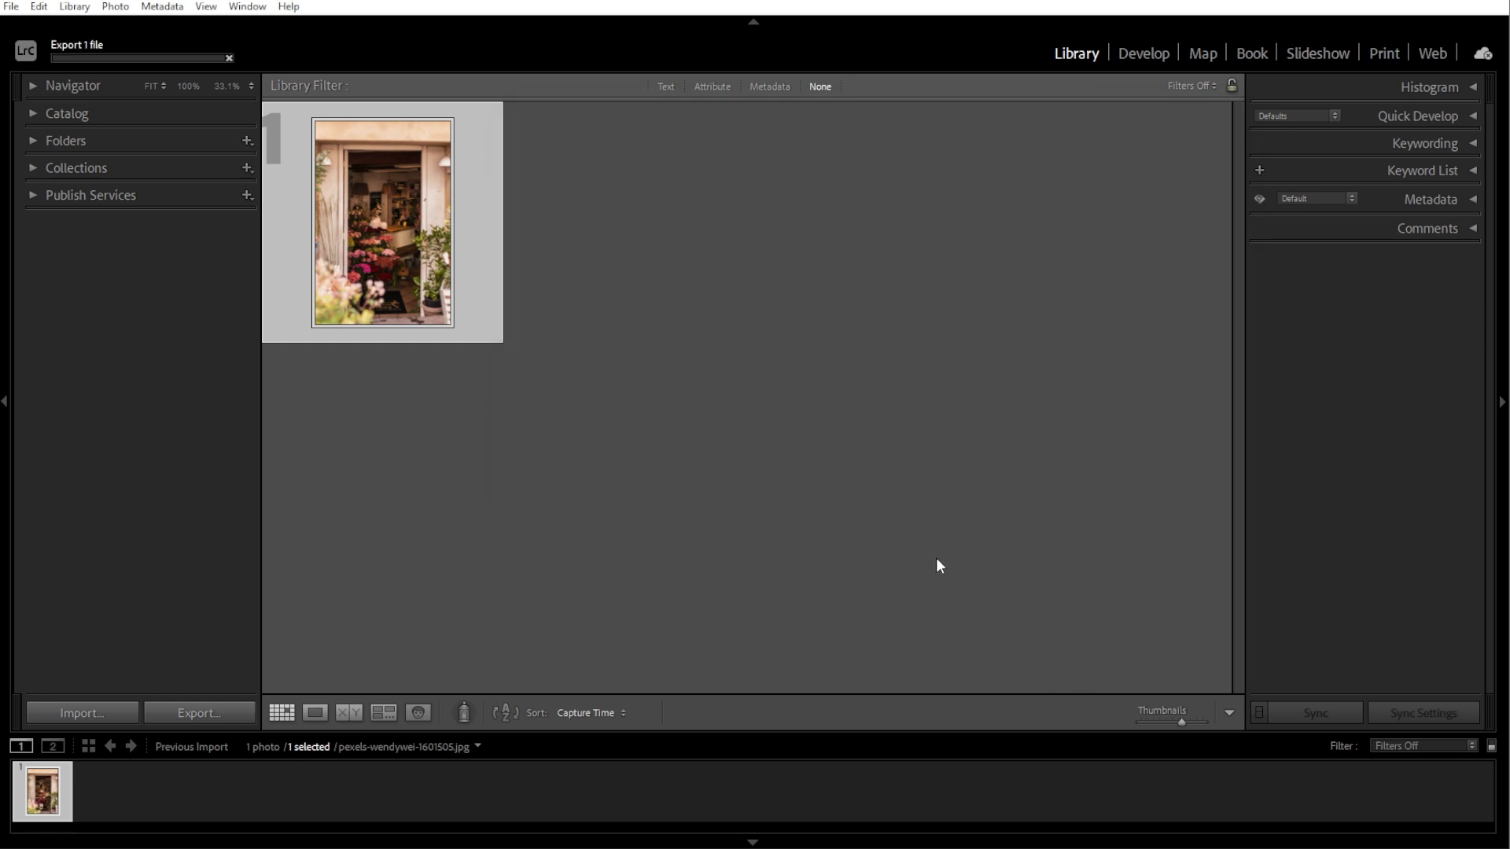